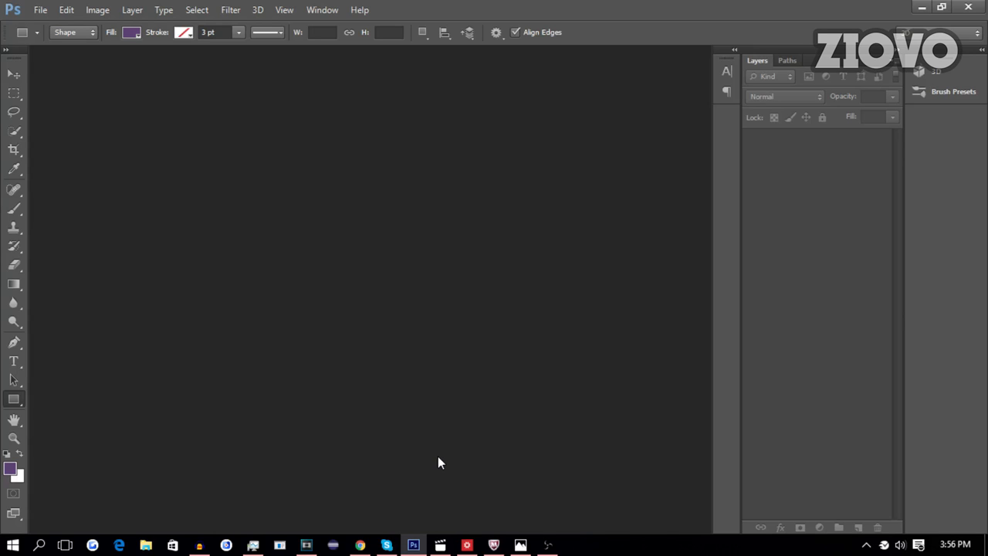
pyautogui.moveTo(62, 92)
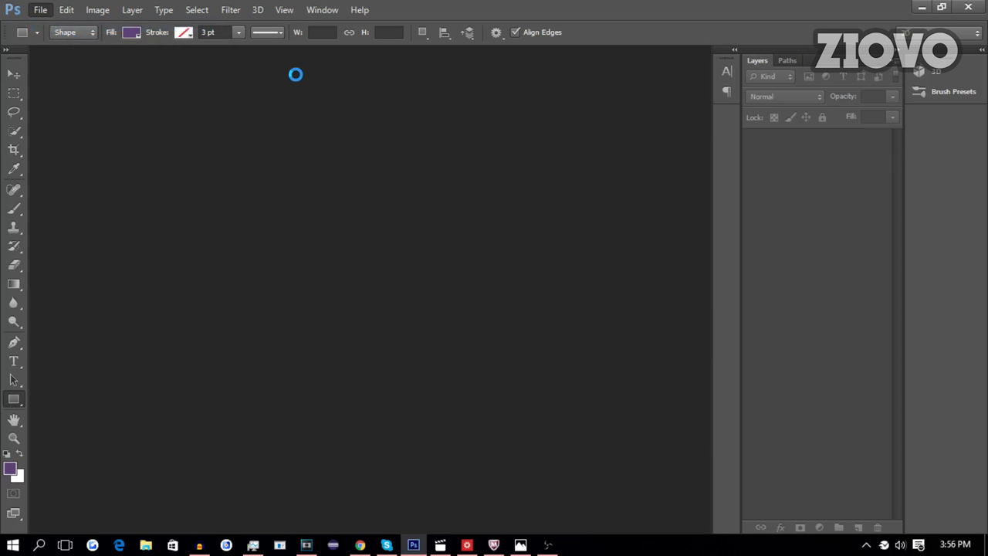
# Step: Create a new 3500 × 1500 px document with transparent background contents
pyautogui.click(50, 14)
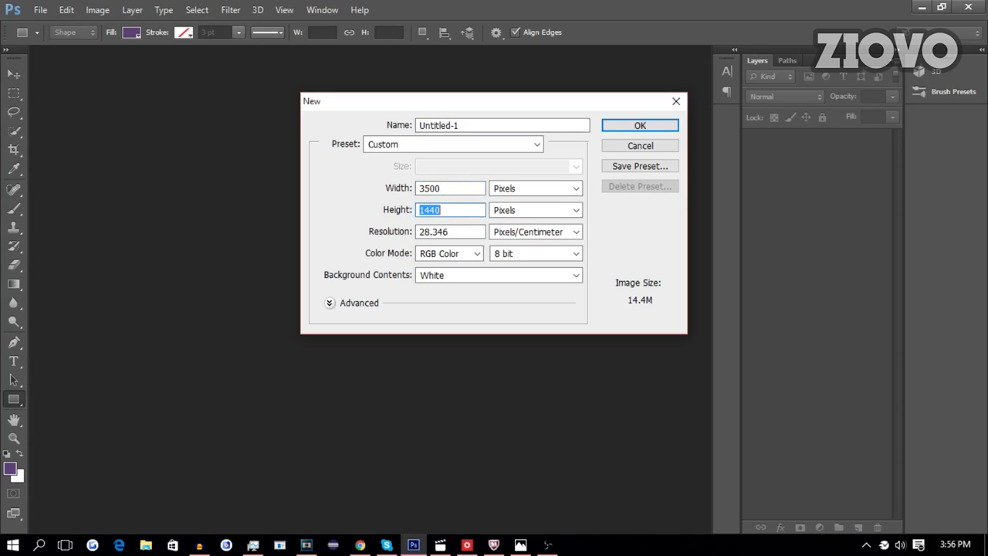
pyautogui.write('1500')
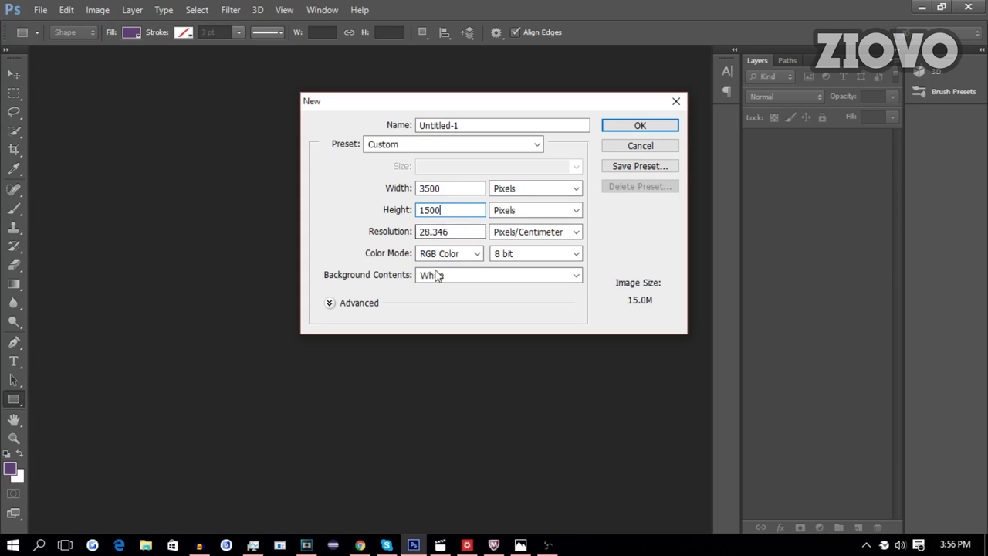
pyautogui.click(497, 275)
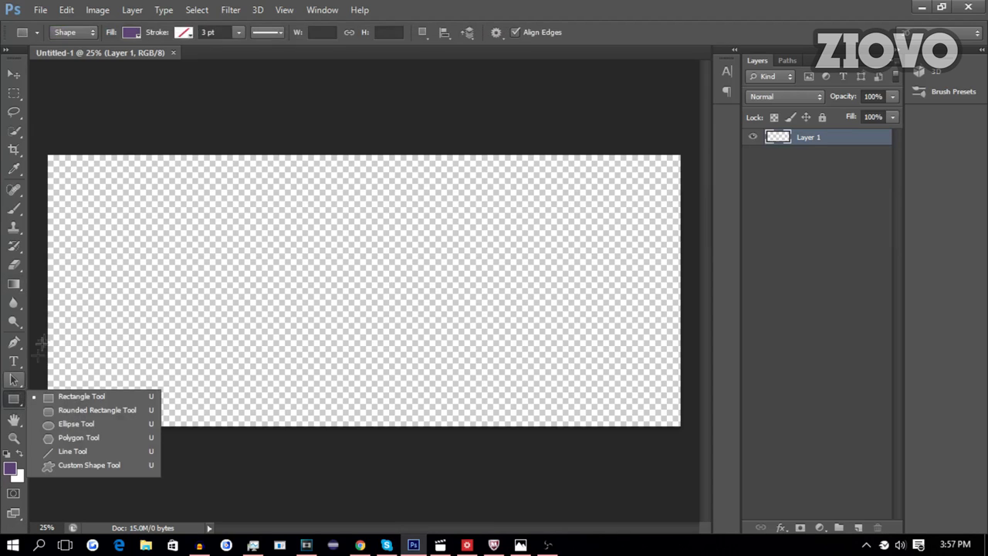
# Step: Draw a rectangle shape filled with near-black #080808 covering the whole canvas
pyautogui.click(179, 33)
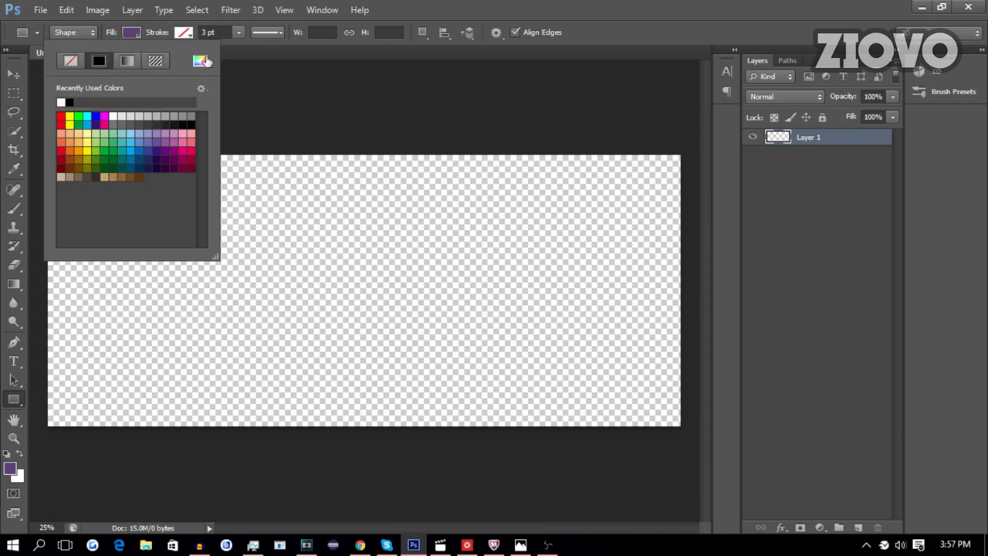
pyautogui.click(201, 62)
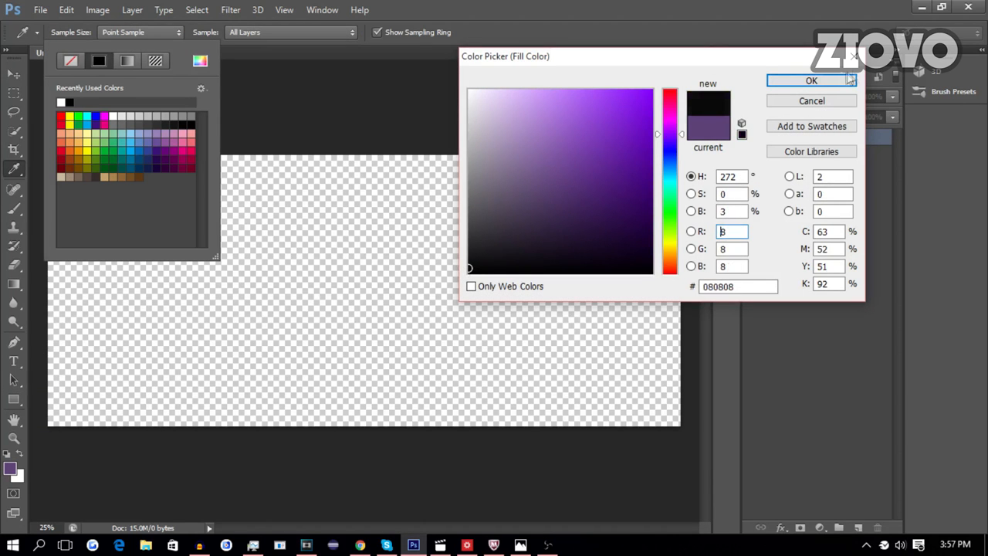
pyautogui.click(809, 80)
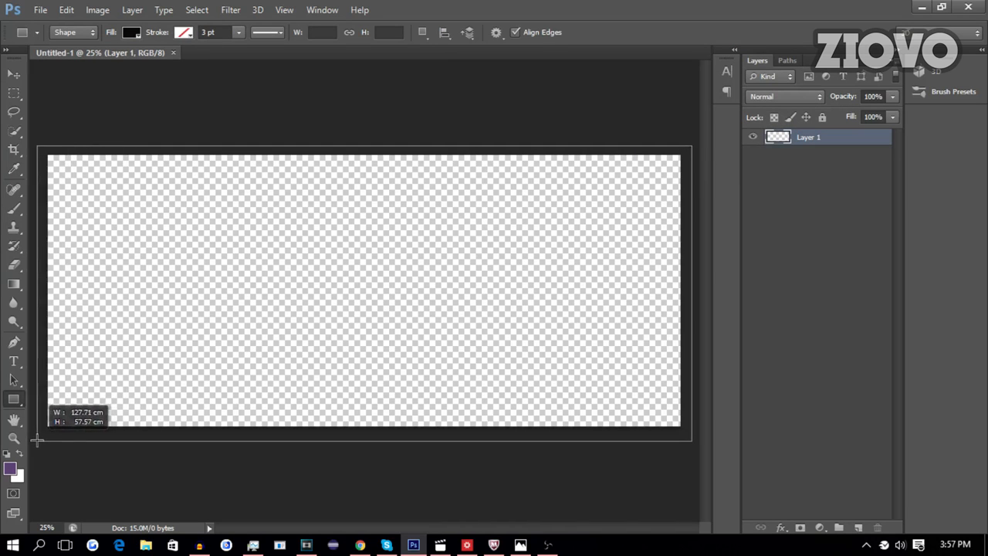
pyautogui.moveTo(47, 154); pyautogui.dragTo(680, 429)
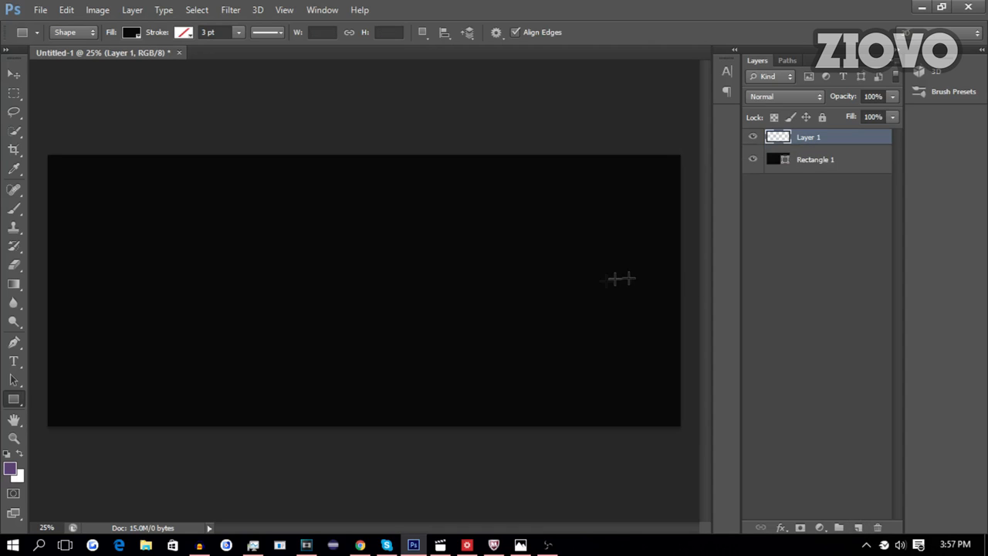
pyautogui.moveTo(603, 283)
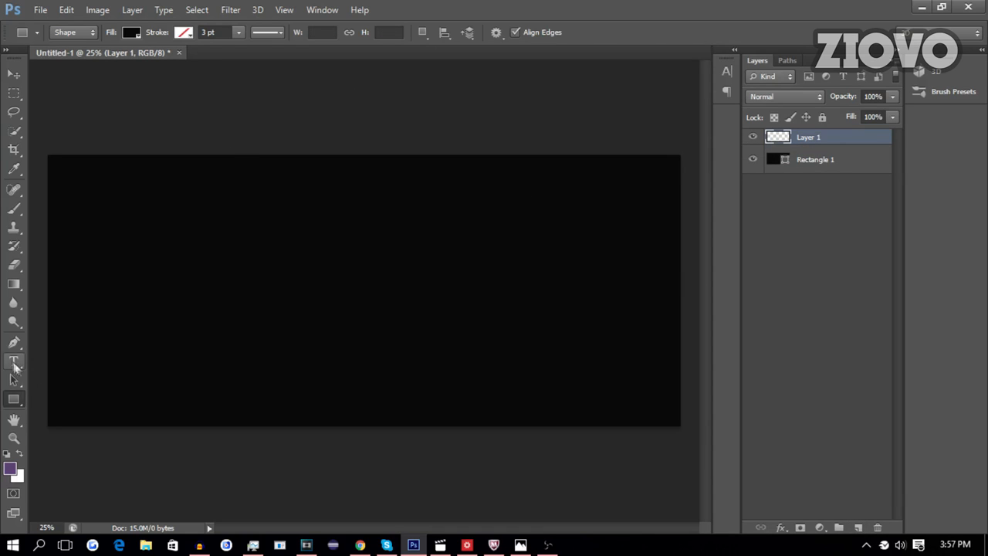
# Step: Add white Kenzo Italic text 'ZIOVO' at a large size, accepting the 1296 pt limit
pyautogui.click(14, 361)
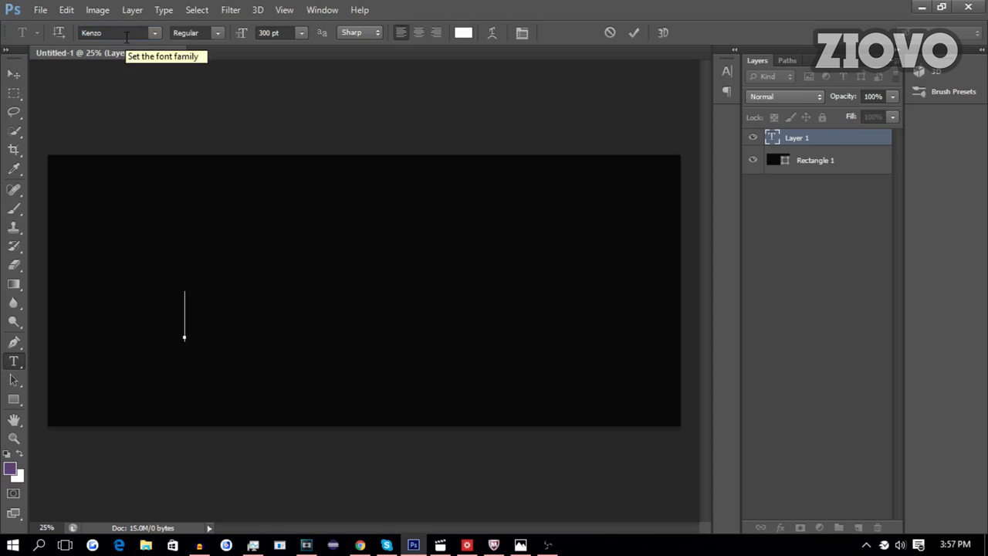
pyautogui.write('ZIO')
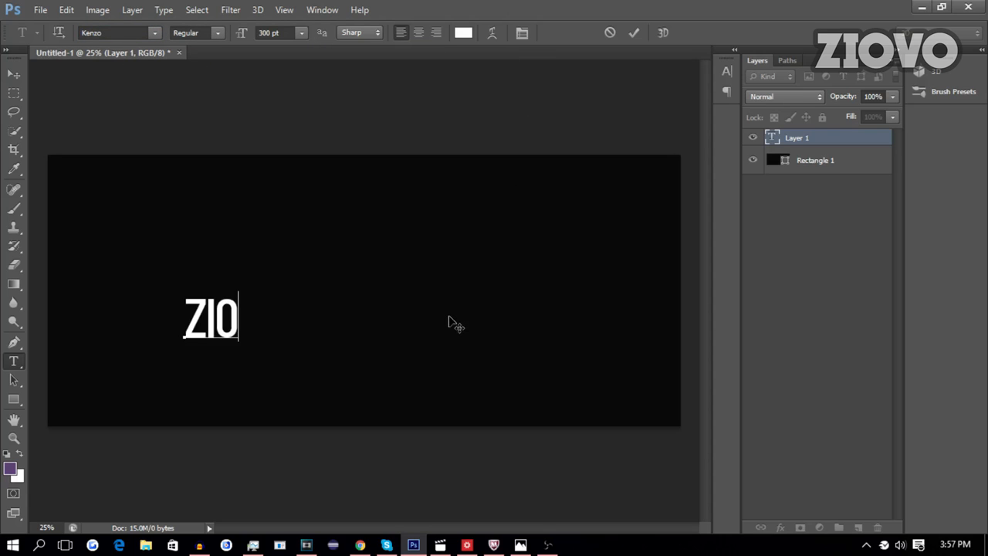
pyautogui.write('VO')
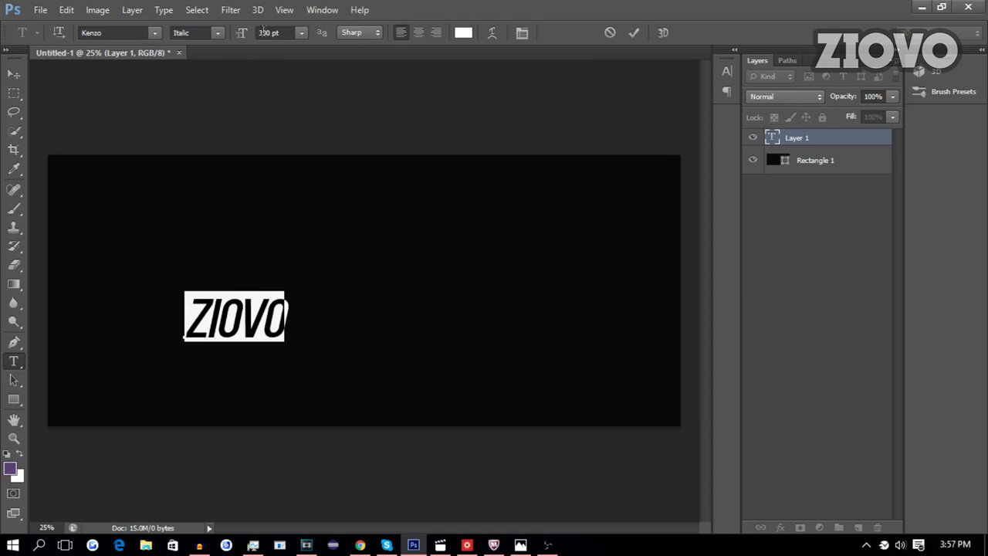
pyautogui.write('720')
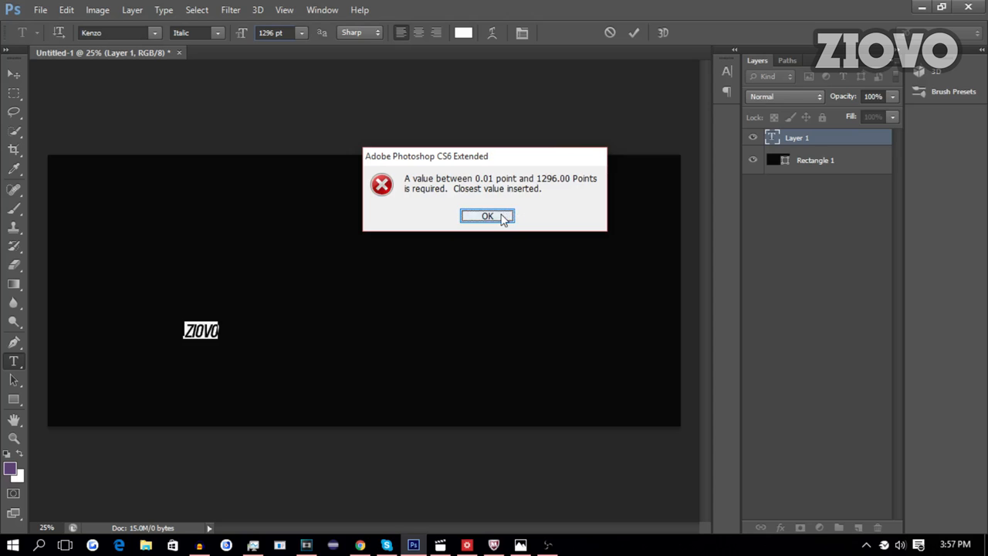
pyautogui.click(488, 216)
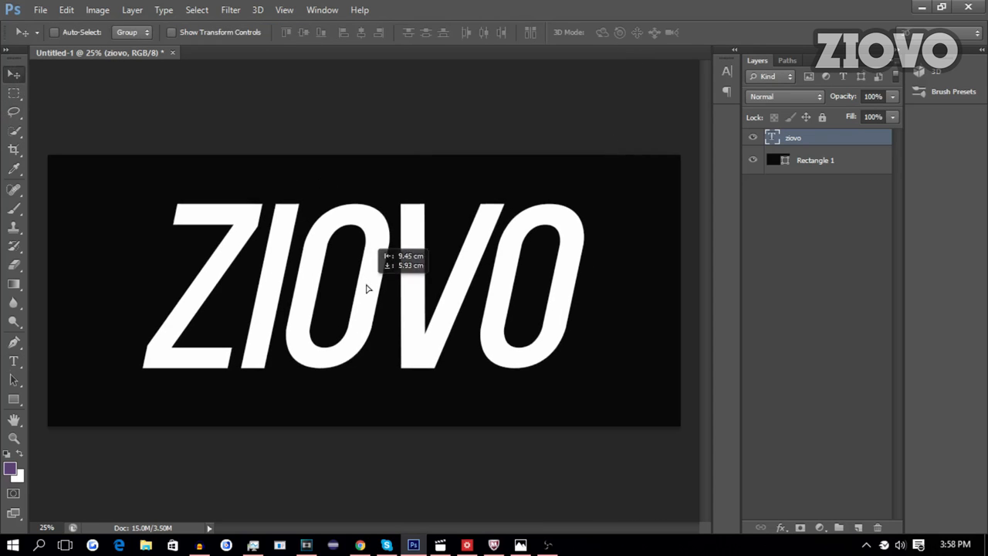
# Step: Scale up the ZIOVO text with Free Transform and align it to vertical and horizontal centers
pyautogui.press('Ctrl+t')
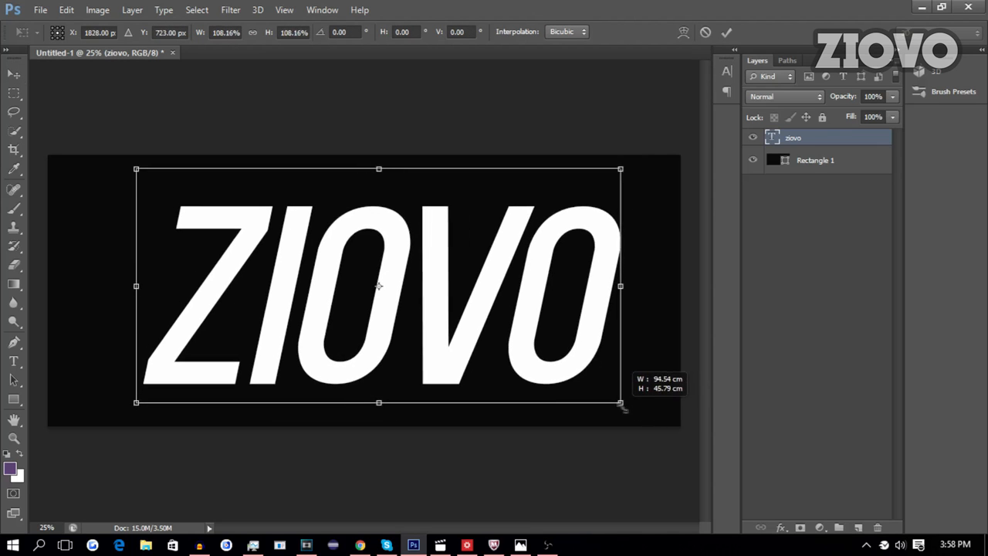
pyautogui.moveTo(621, 402); pyautogui.dragTo(655, 423)
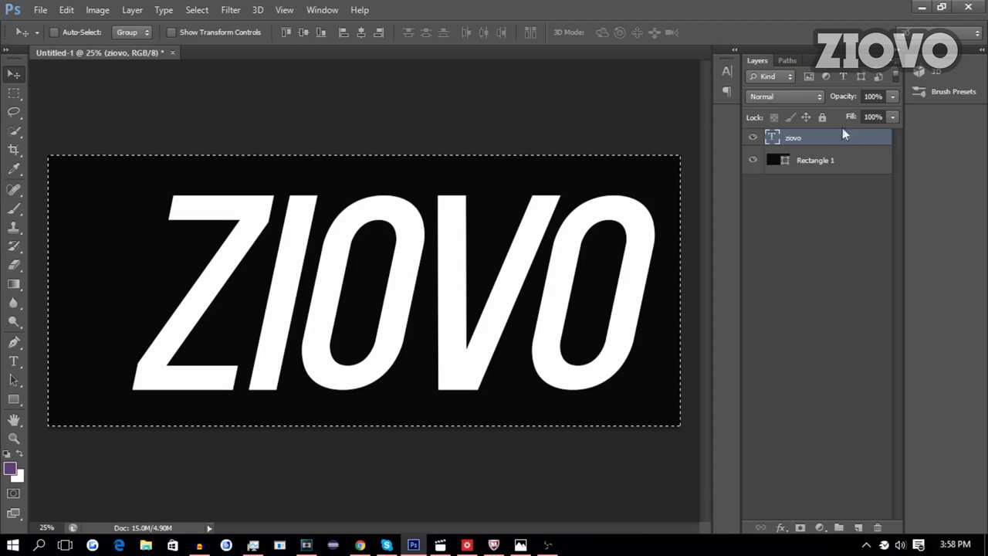
pyautogui.click(136, 9)
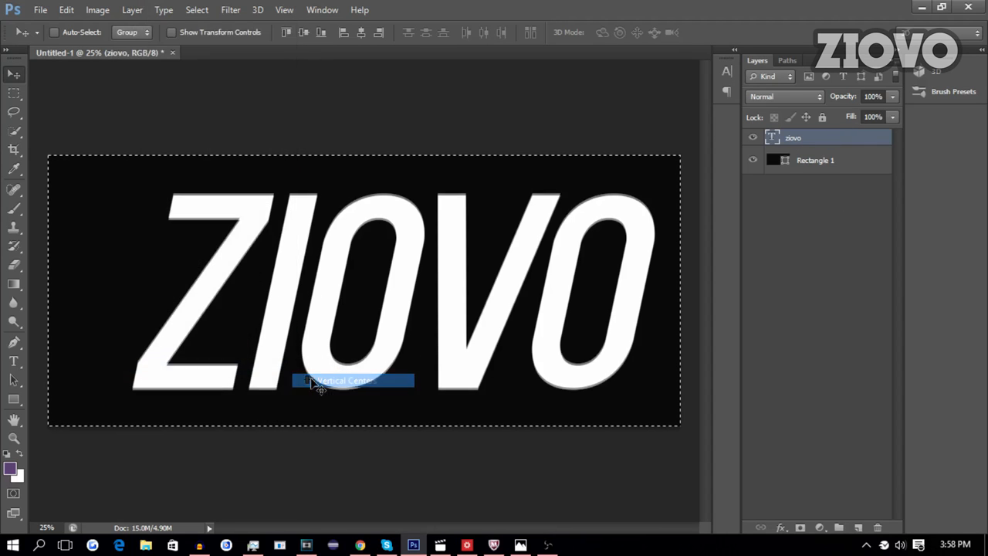
pyautogui.click(112, 9)
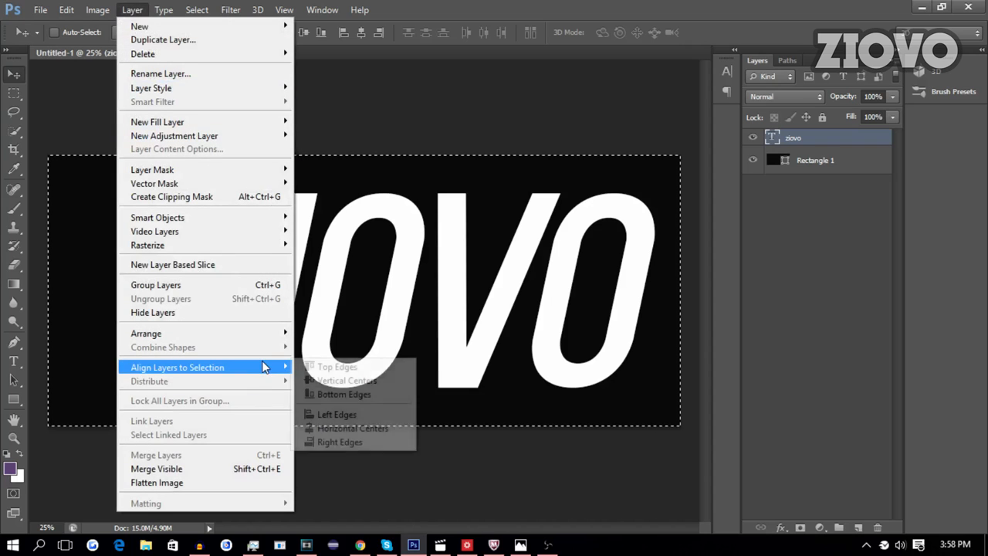
pyautogui.click(349, 428)
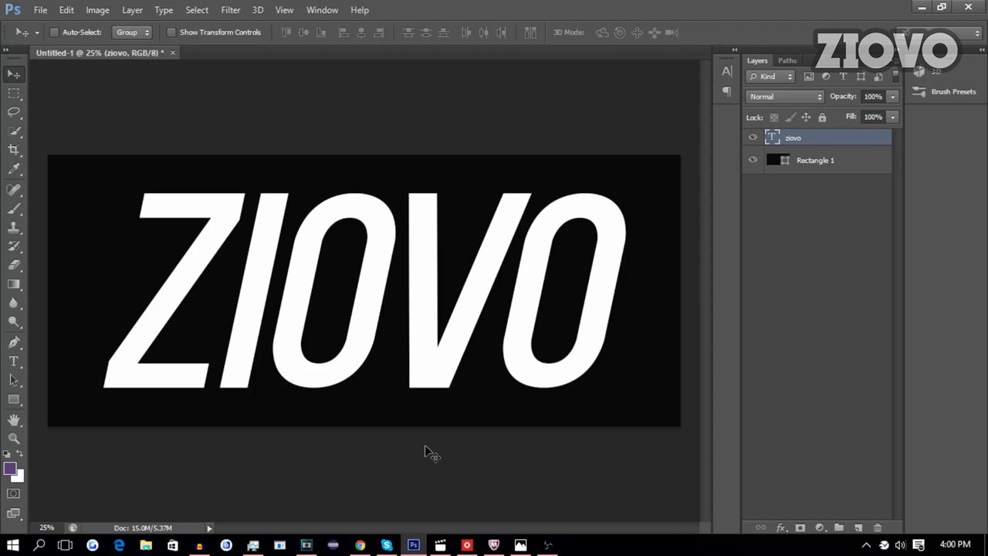
pyautogui.moveTo(773, 138)
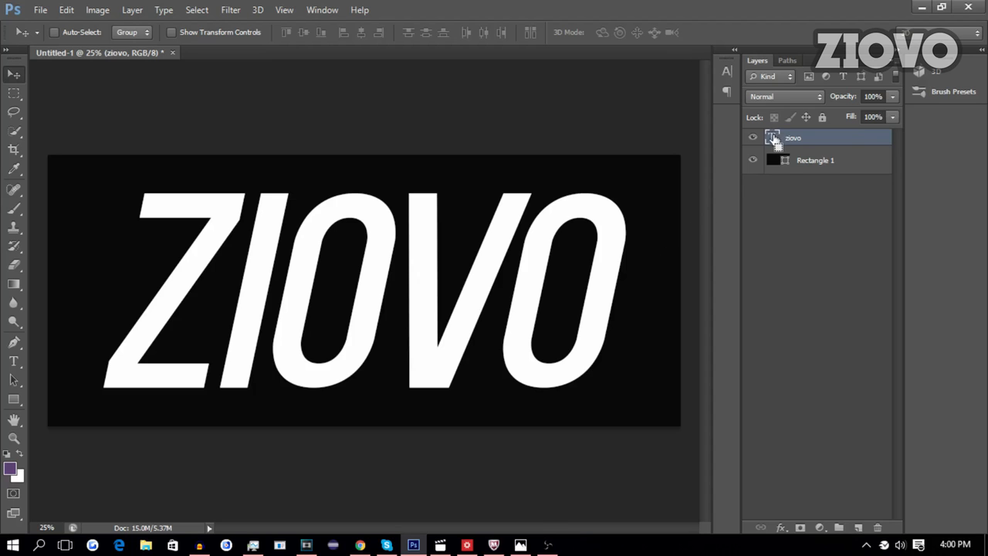
# Step: Cut the ZIOVO letter selection out of Rectangle 1 as a mask and hide the text layer
pyautogui.click(773, 137)
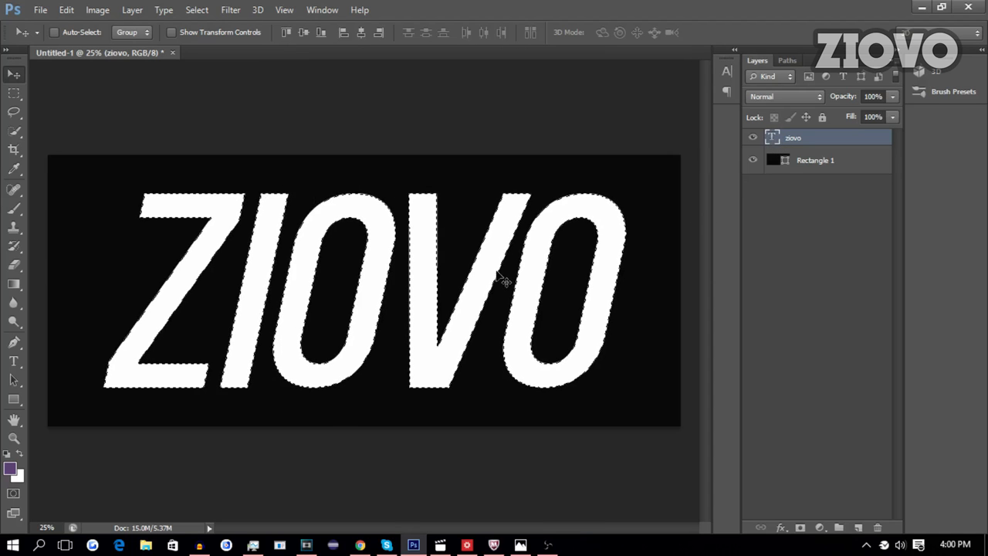
pyautogui.click(816, 159)
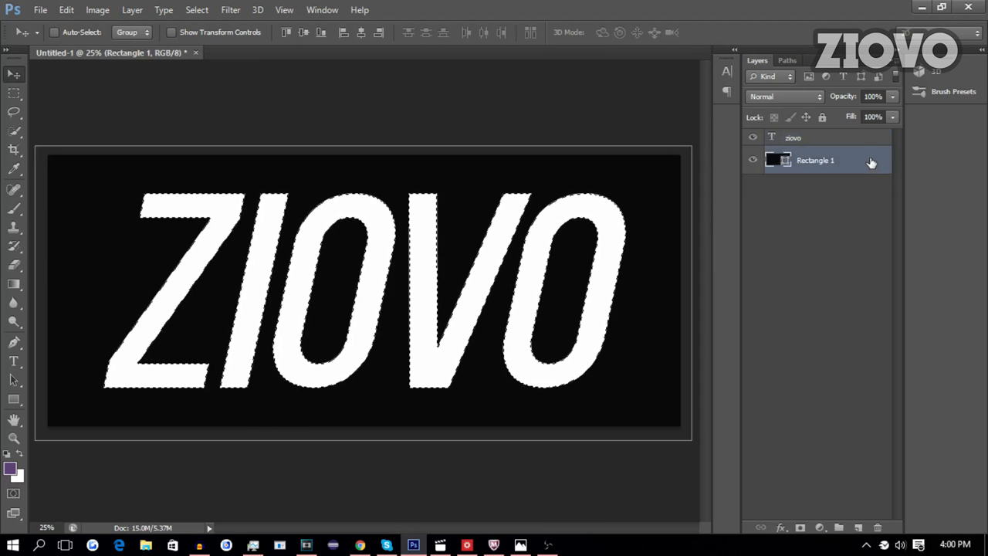
pyautogui.click(134, 10)
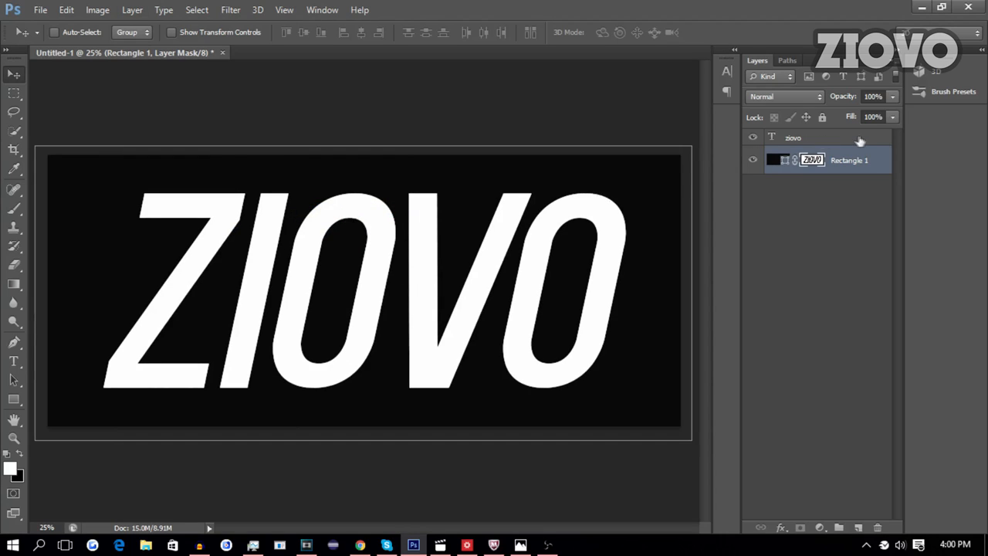
pyautogui.click(795, 137)
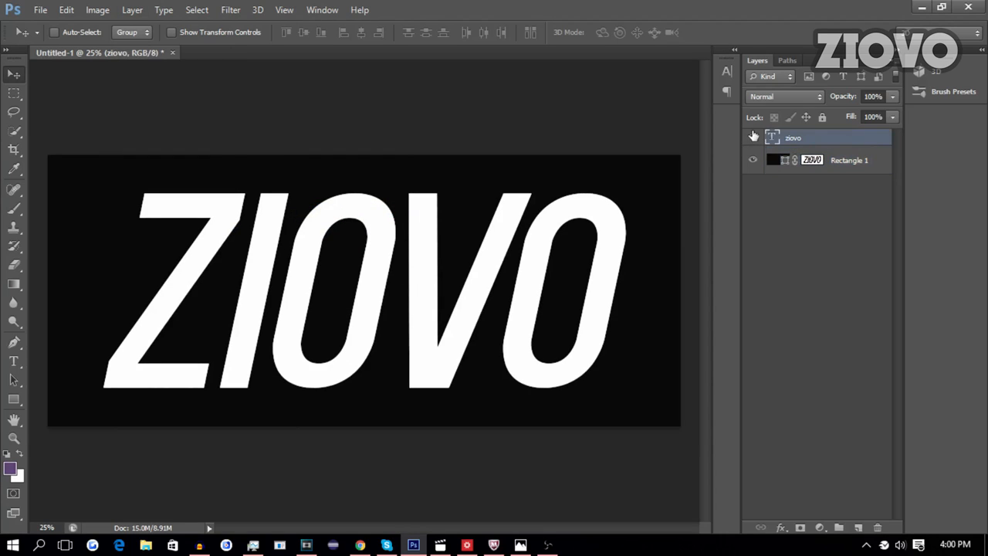
pyautogui.click(753, 137)
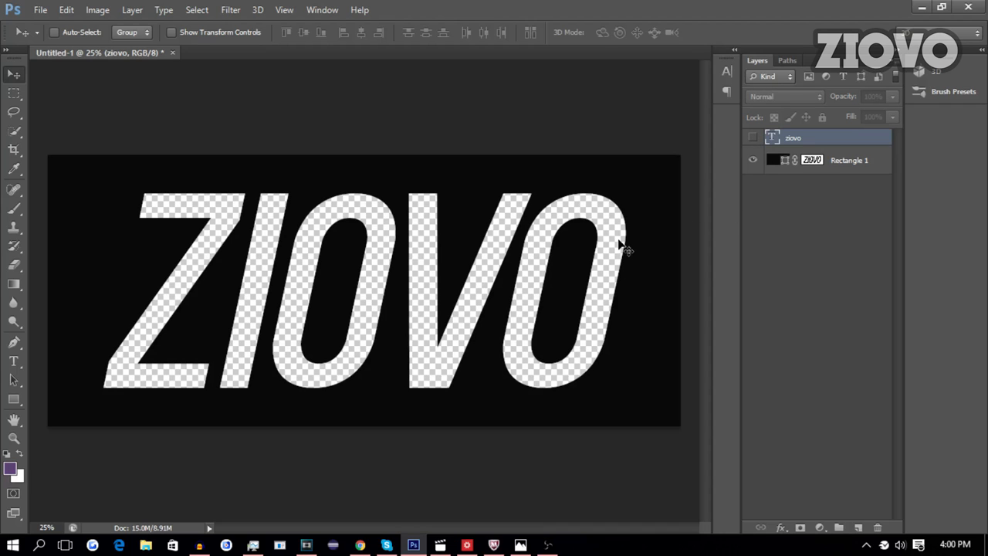
pyautogui.click(53, 9)
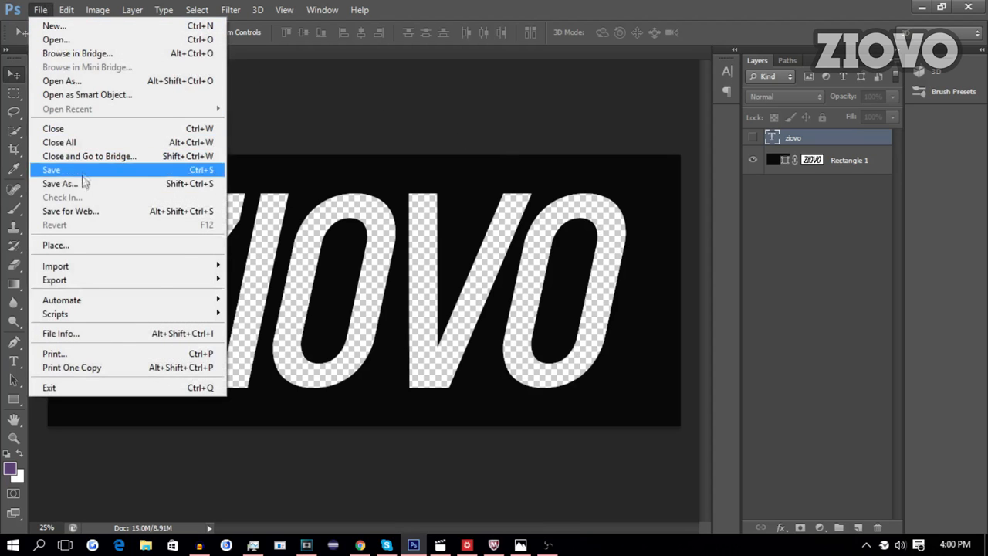
# Step: Save the logo as a PNG named 'ziovoshitt' in the Downloads folder
pyautogui.click(59, 182)
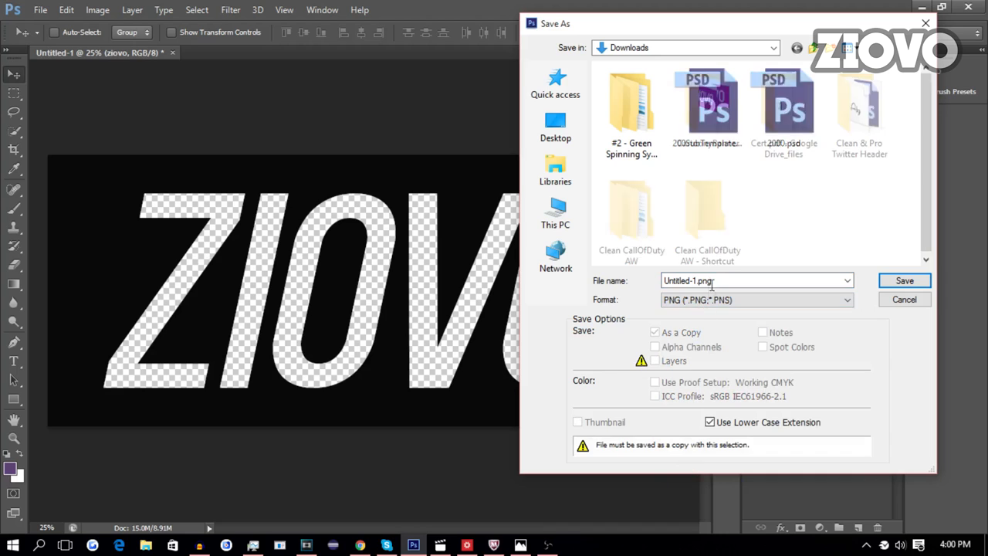
pyautogui.write('ziovoshitt')
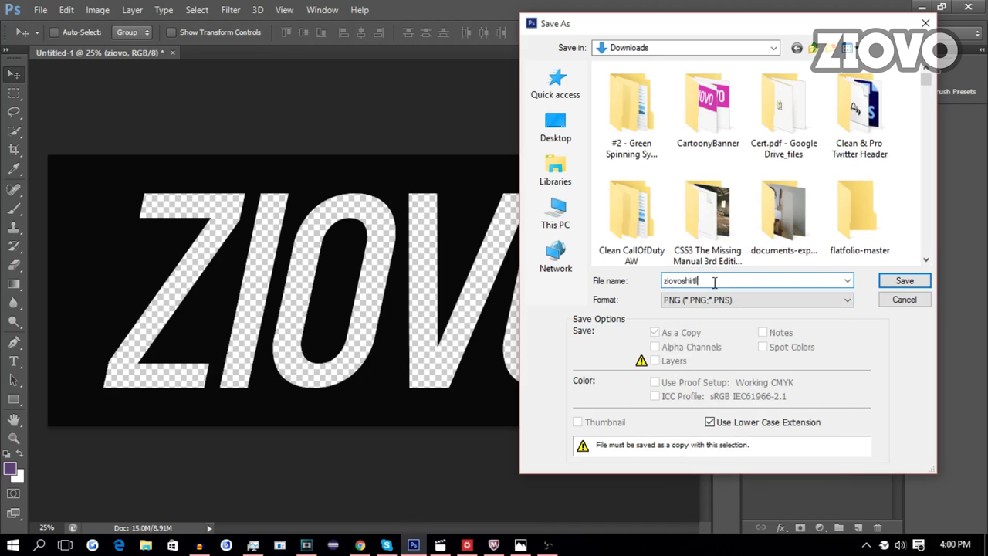
pyautogui.click(905, 281)
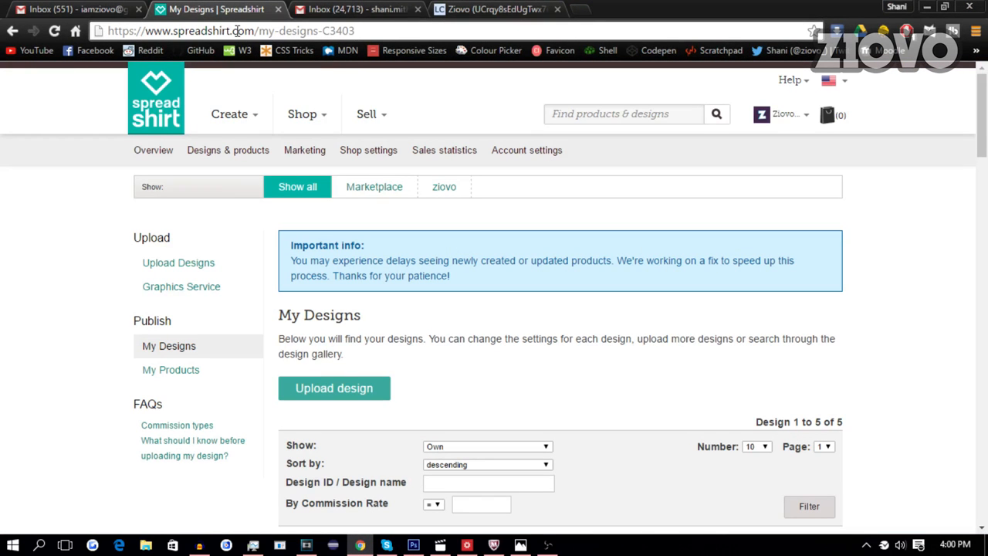
pyautogui.moveTo(368, 127)
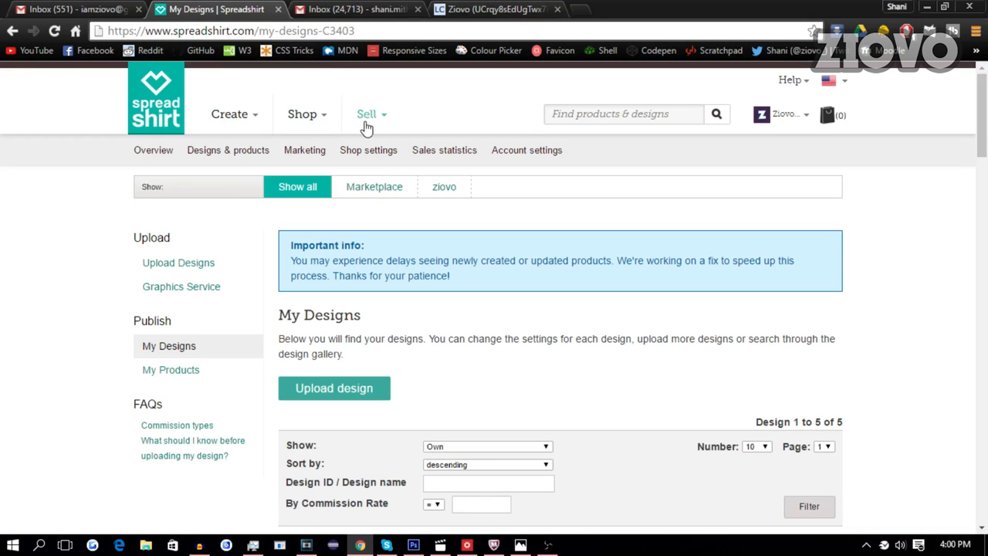
# Step: Go from the Sell menu to Start selling now and reach the Start Selling in 60 Seconds section
pyautogui.click(366, 114)
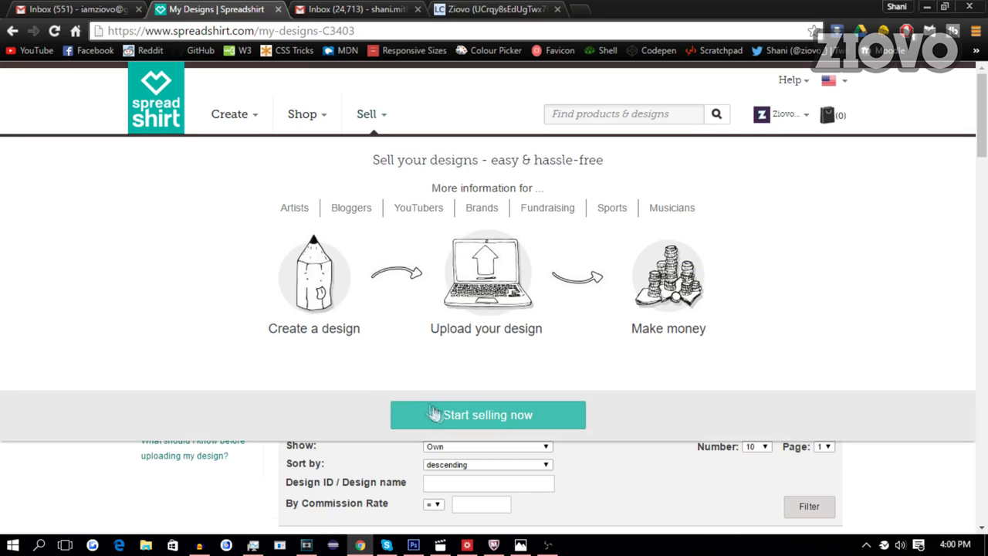
pyautogui.click(488, 414)
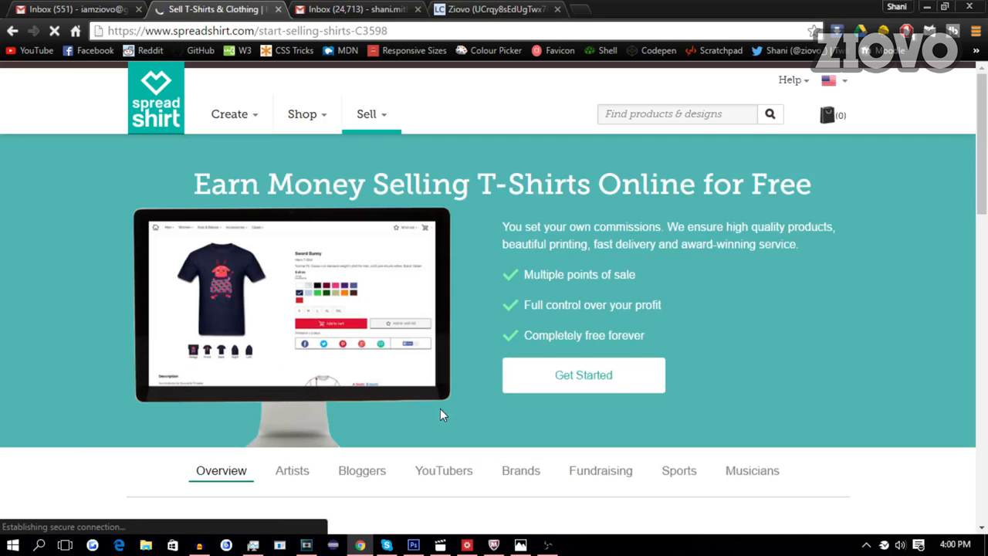
pyautogui.scroll(-3)
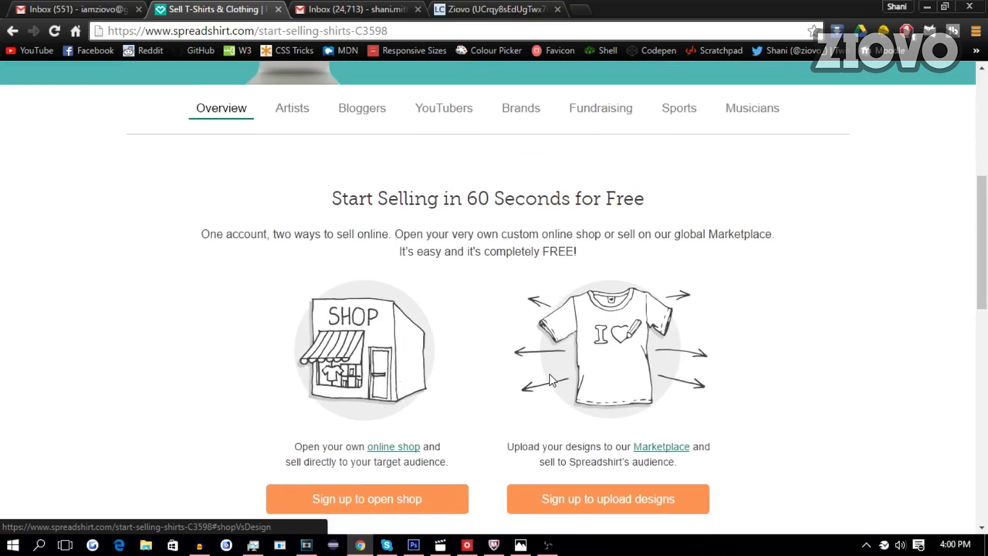
pyautogui.scroll(-3)
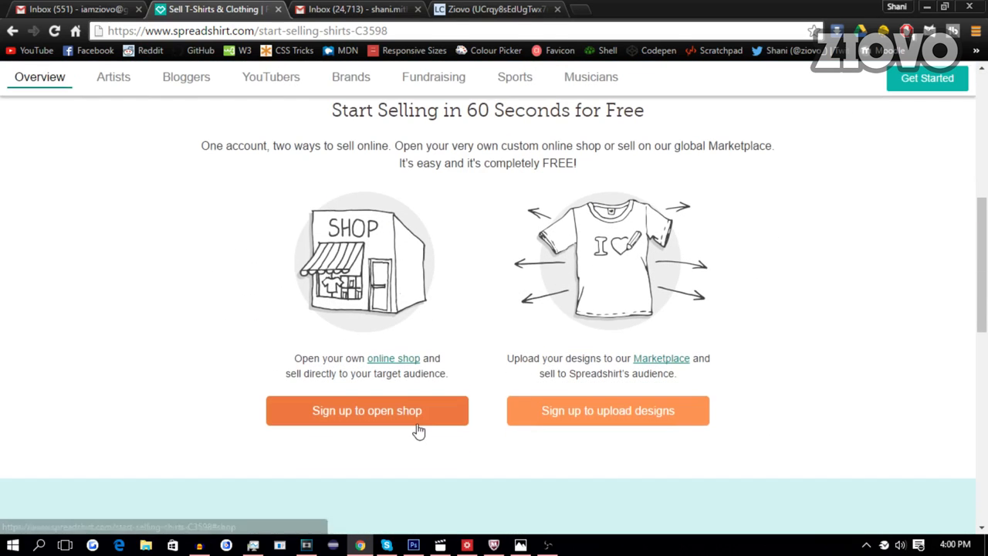
pyautogui.scroll(-3)
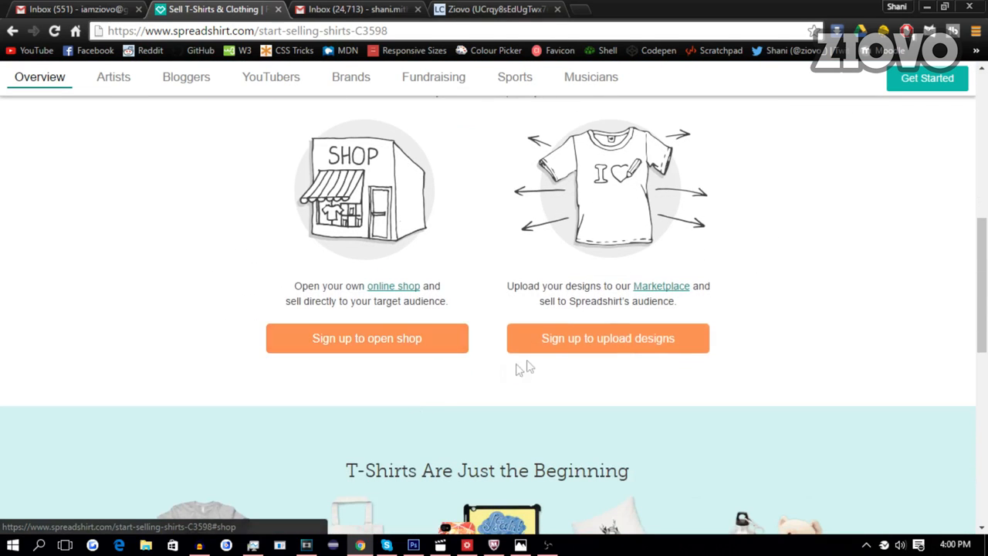
pyautogui.moveTo(546, 343)
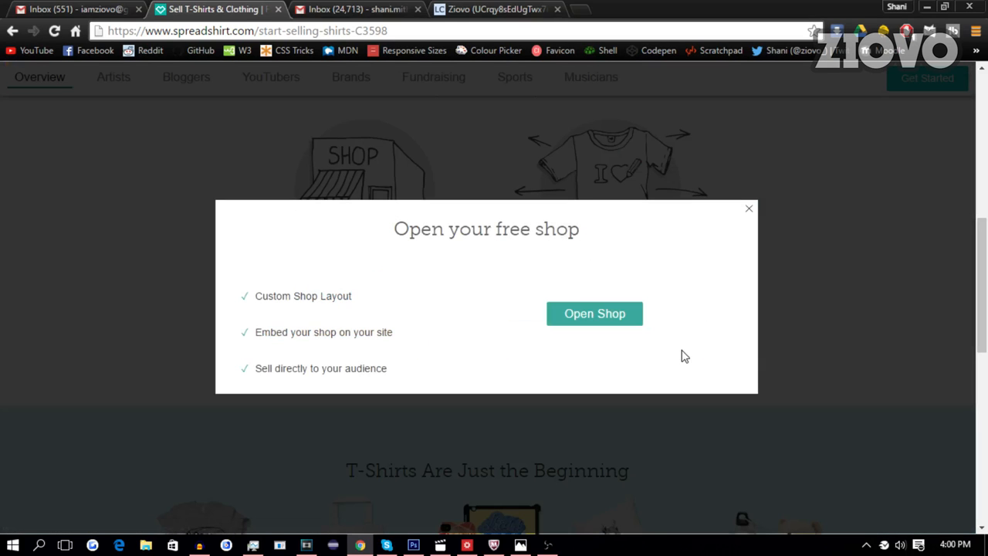
# Step: Open a free shop, agreeing to the Terms & Conditions and sending the request
pyautogui.click(595, 313)
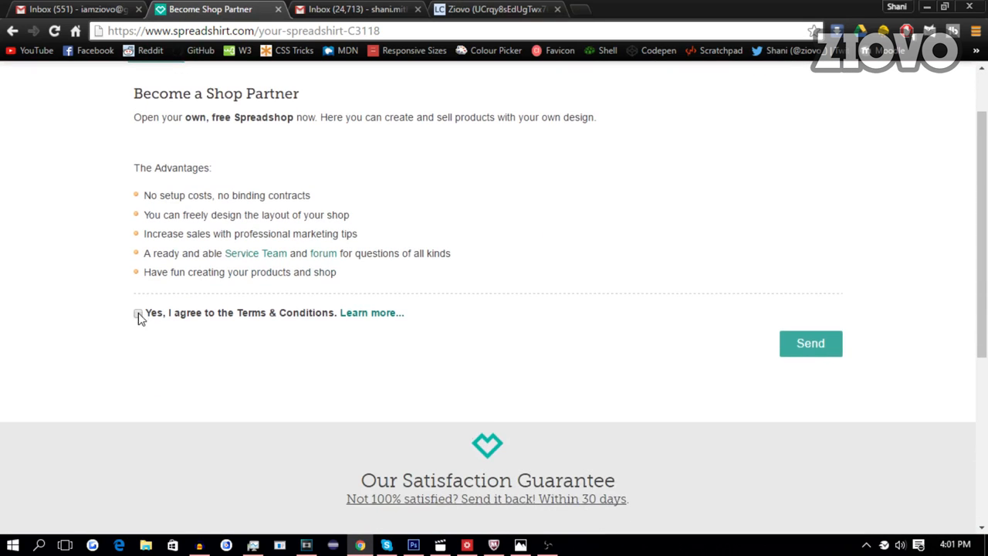
pyautogui.click(811, 342)
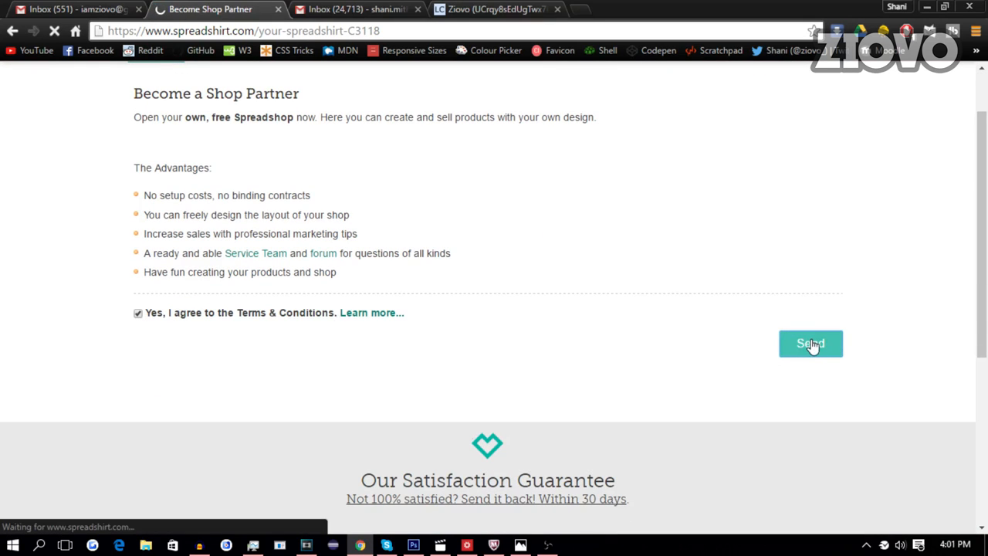
pyautogui.click(811, 343)
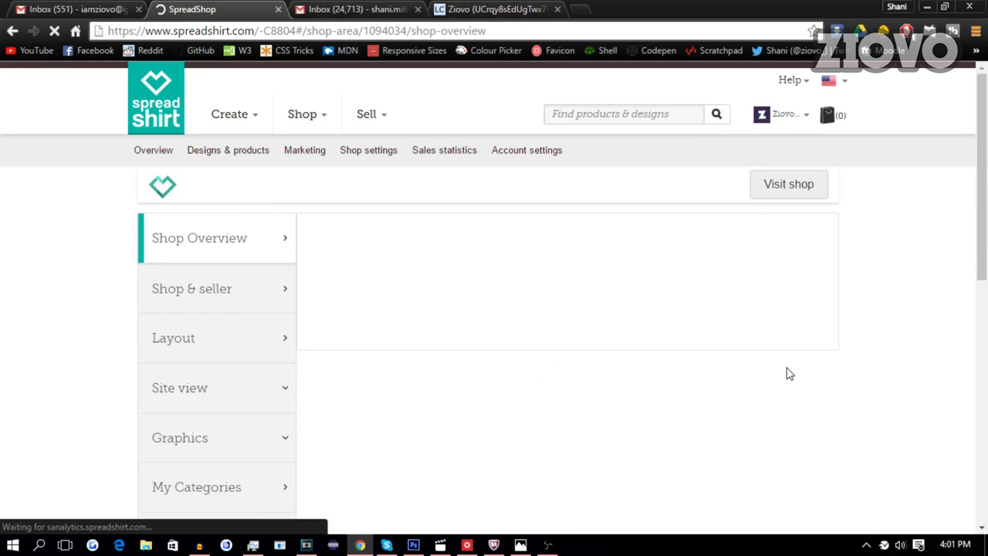
# Step: From the account Overview go to Upload Designs and bring up the file chooser
pyautogui.click(153, 150)
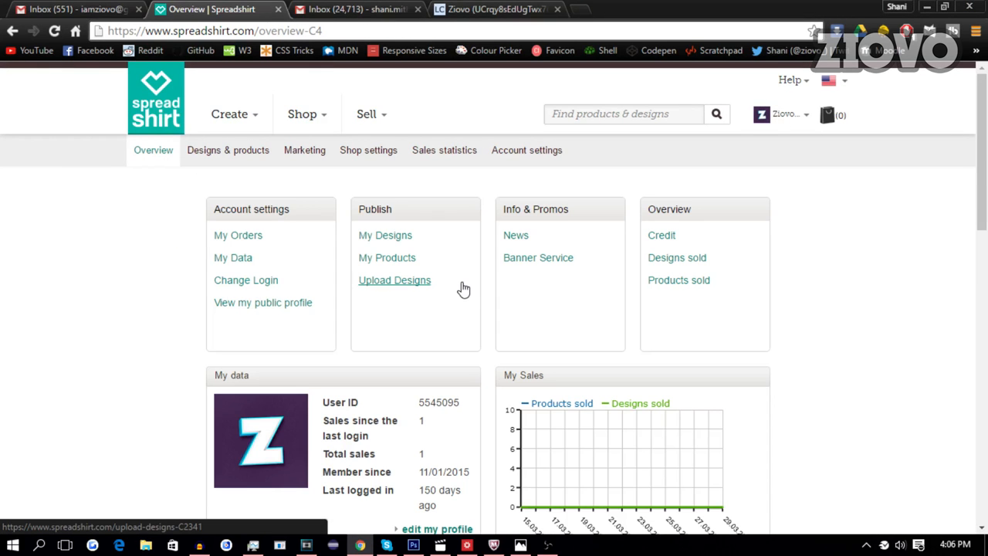
pyautogui.moveTo(408, 258)
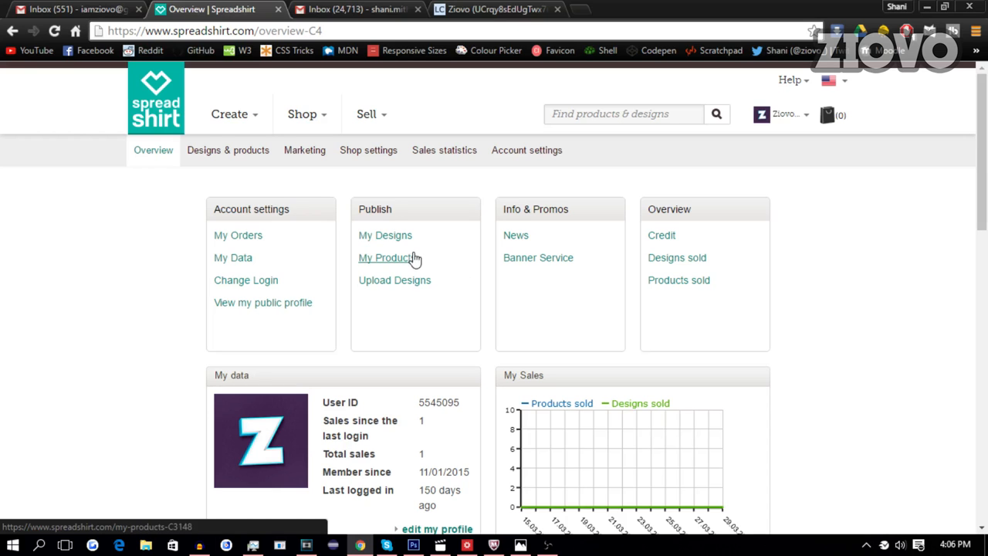
pyautogui.click(395, 281)
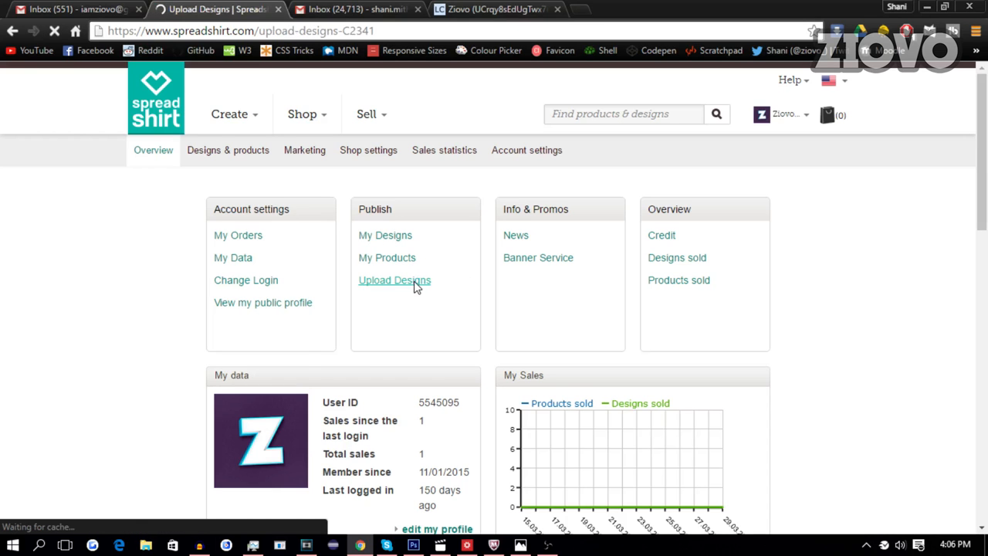
pyautogui.click(394, 281)
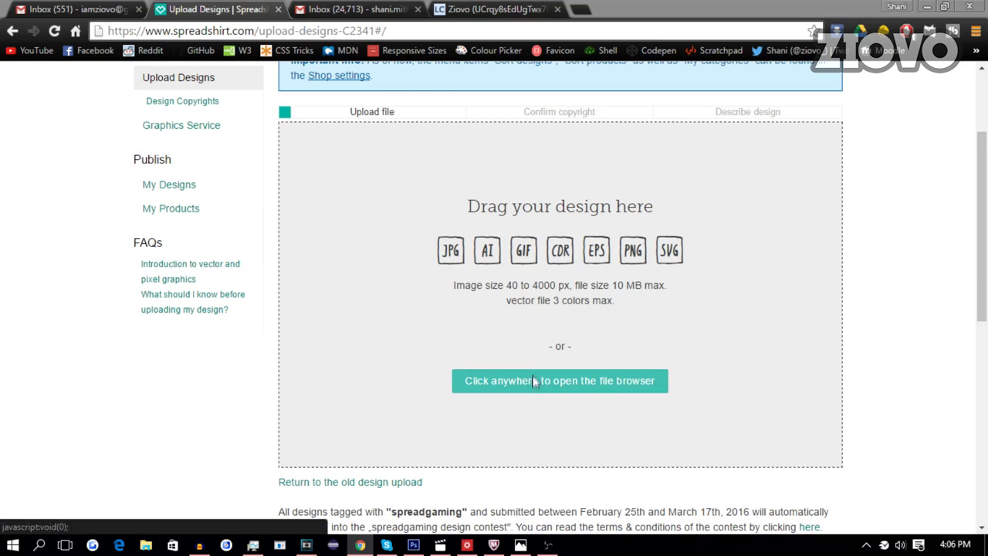
pyautogui.click(559, 380)
pyautogui.write('ziovos')
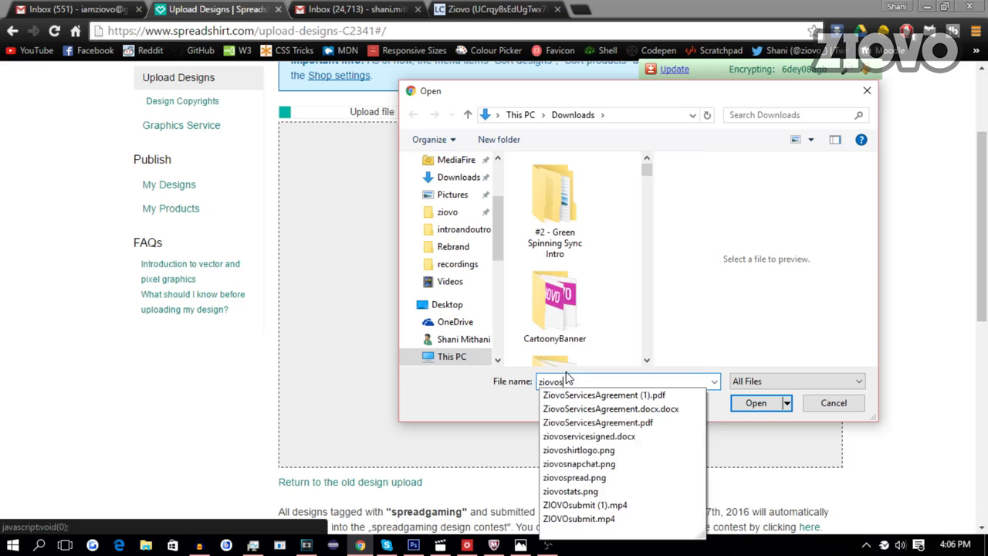
# Step: Upload the chosen logo file, confirm rights to use it and continue to the description
pyautogui.click(754, 403)
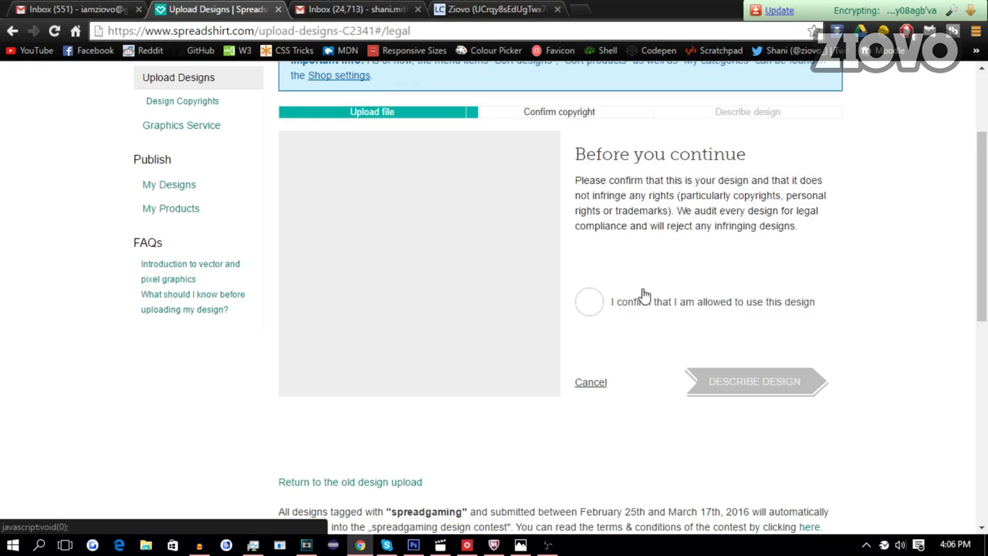
pyautogui.click(590, 301)
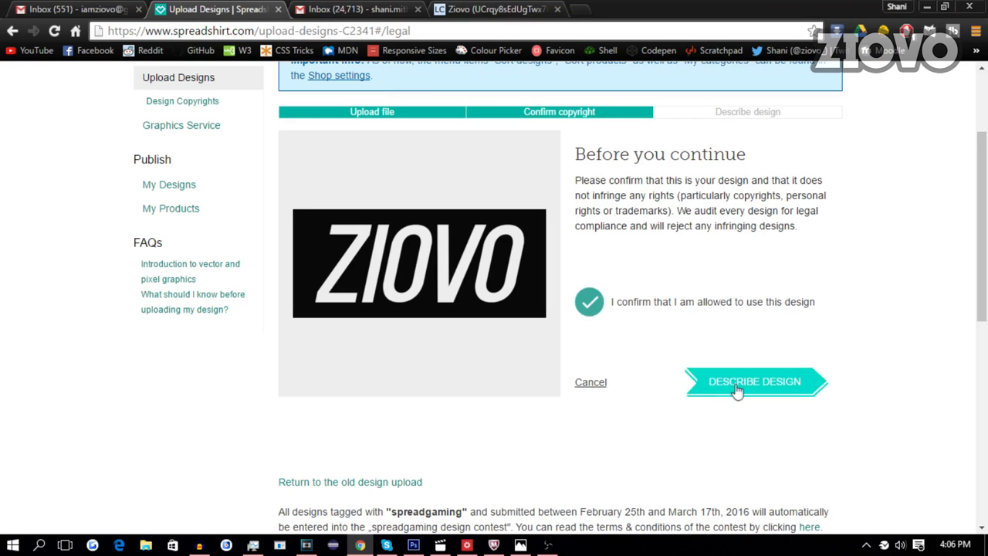
pyautogui.click(757, 381)
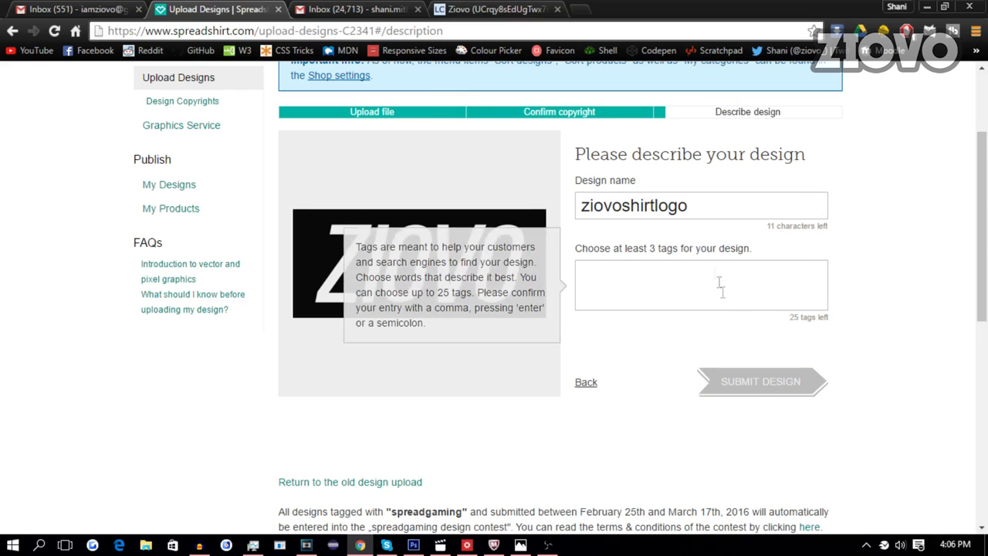
# Step: Add the tags 'logo' and 'design' and submit the ziovoshirtlogo design
pyautogui.click(701, 284)
pyautogui.write('ziovo ')
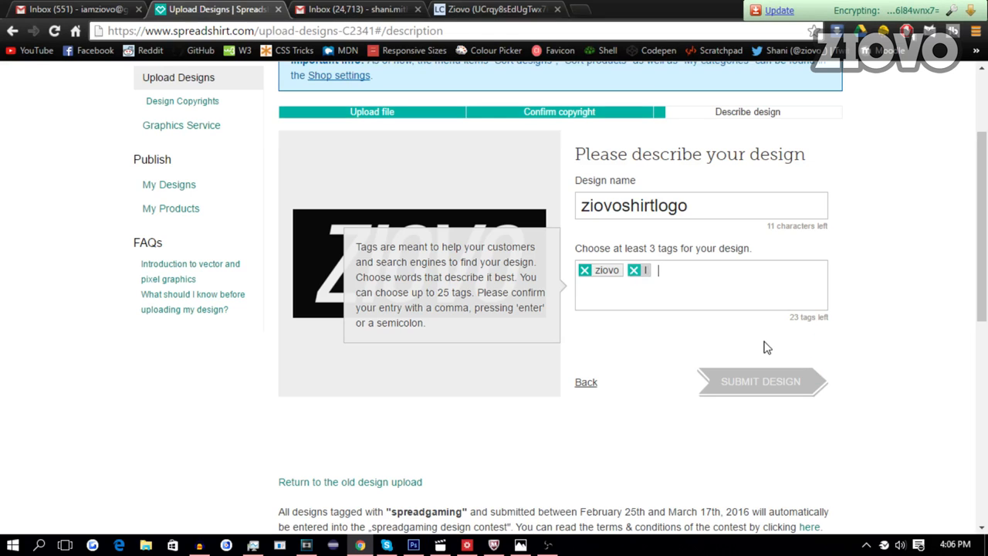
pyautogui.write('logo design')
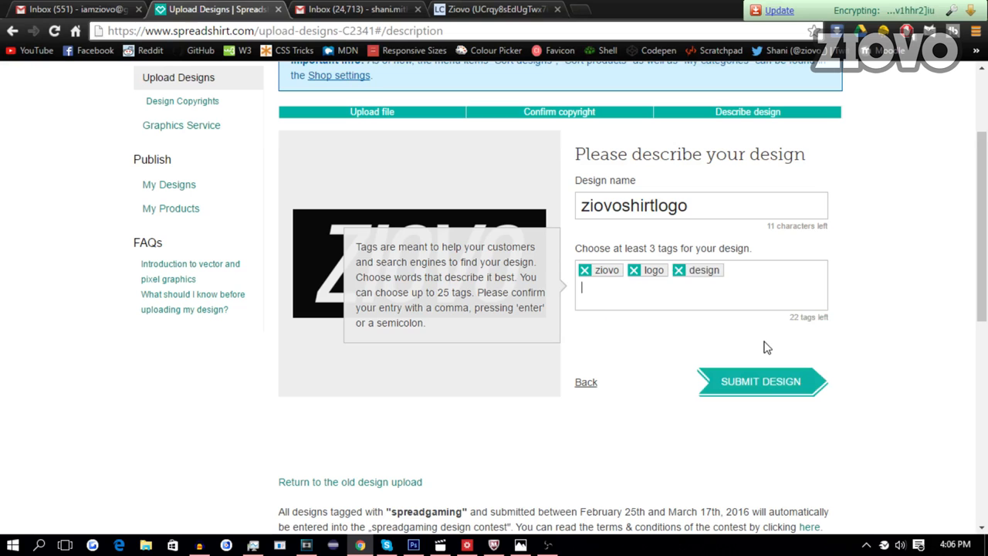
pyautogui.click(760, 381)
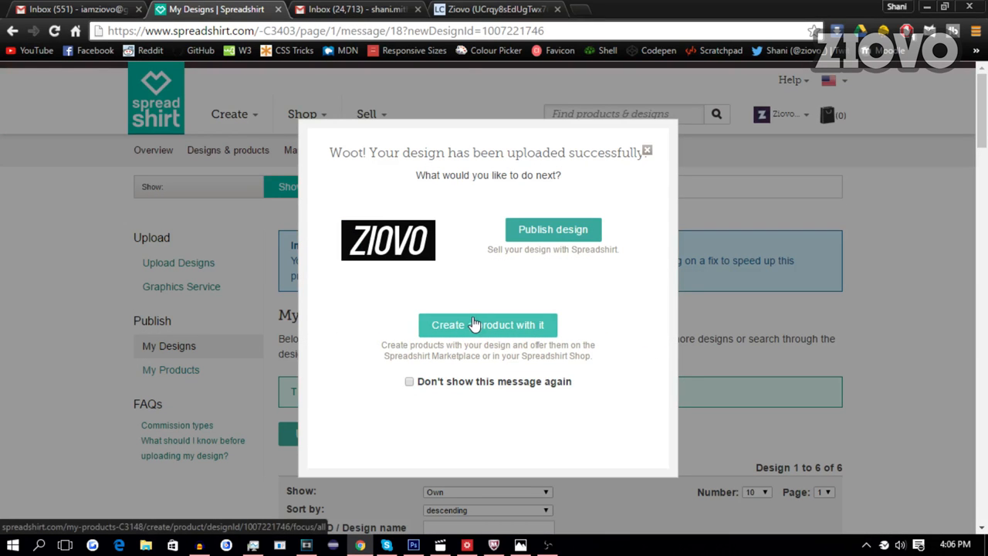
pyautogui.moveTo(173, 372)
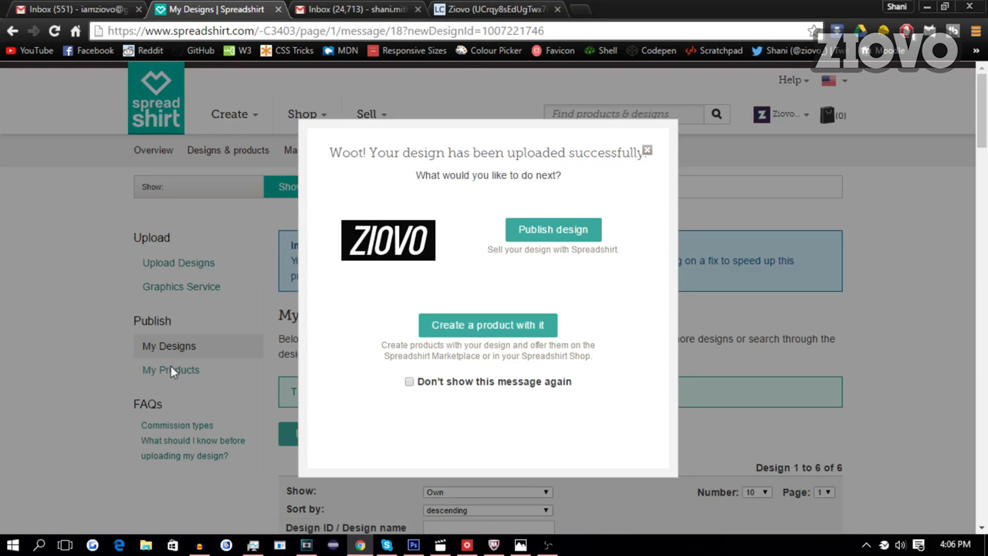
# Step: Choose 'Create a product with it' for the uploaded ZIOVO design, loading the T-Shirt Designer
pyautogui.click(488, 325)
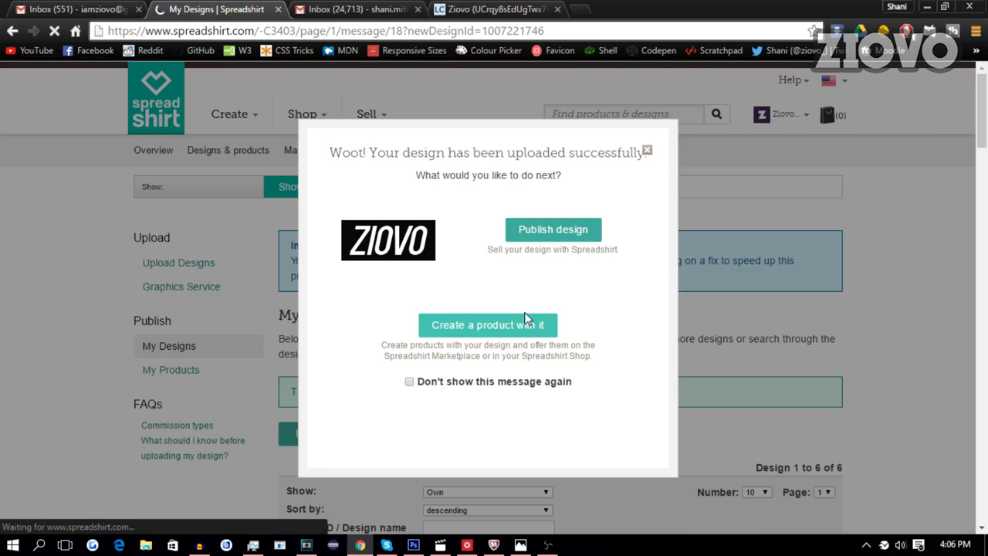
pyautogui.click(490, 324)
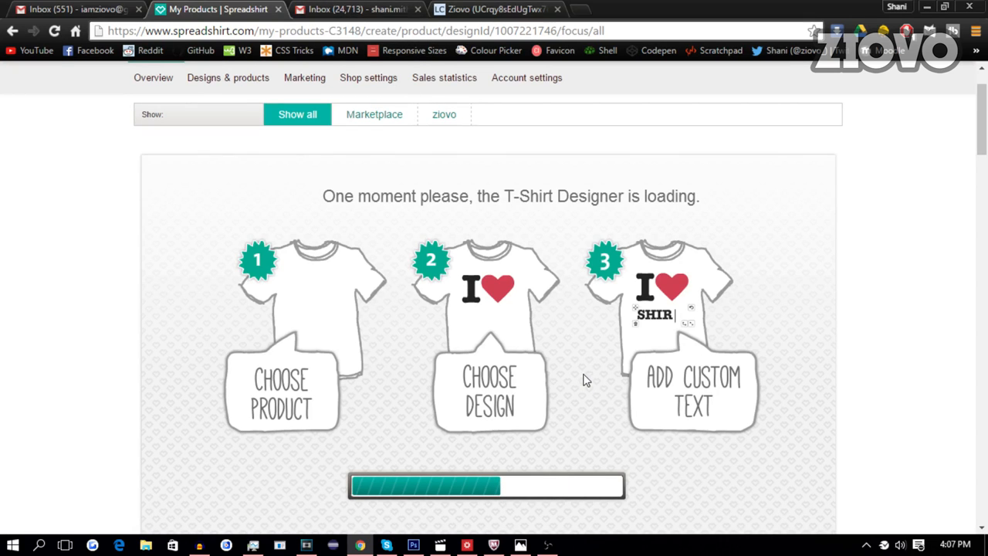
pyautogui.scroll(-3)
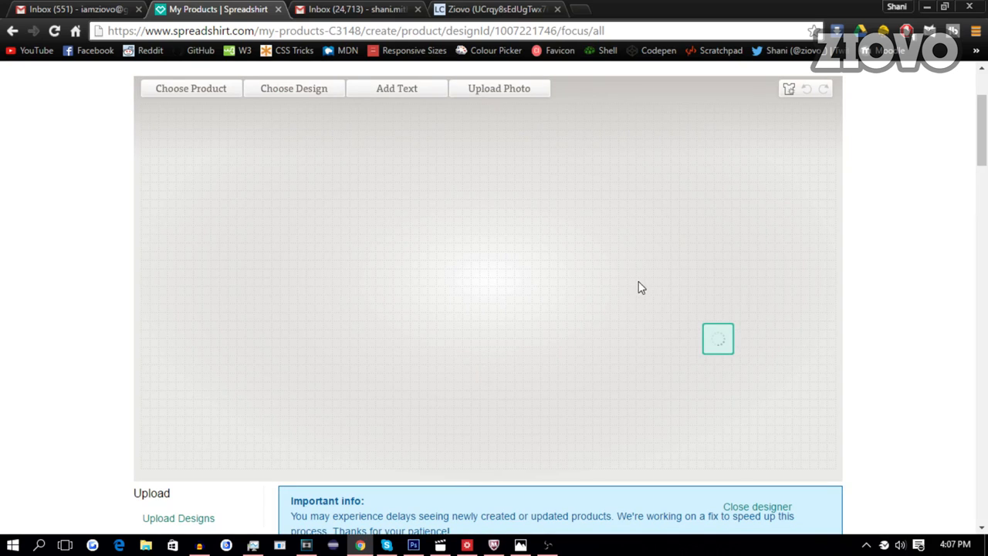
# Step: Drag the ZIOVO logo down on the grey t-shirt until the printing-area warning clears
pyautogui.click(192, 88)
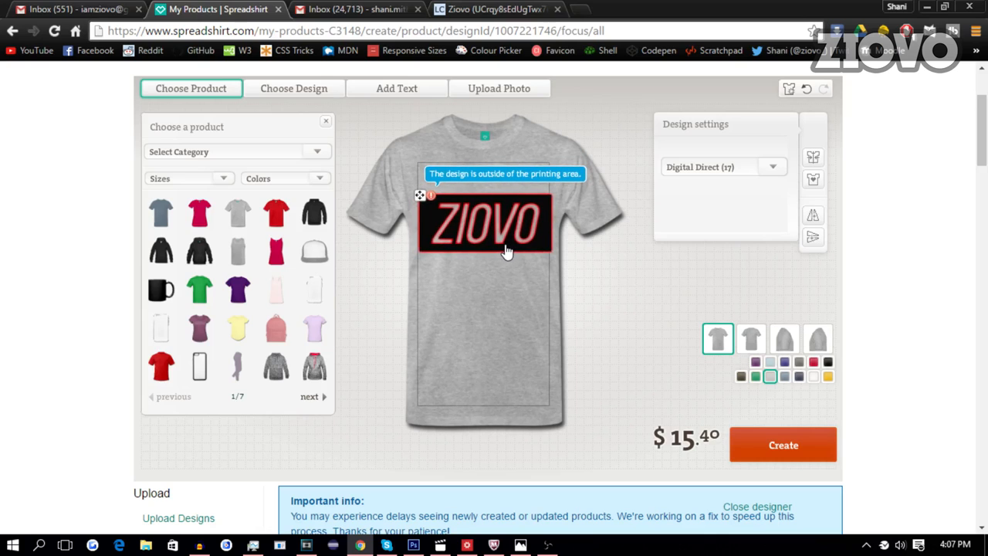
pyautogui.click(488, 224)
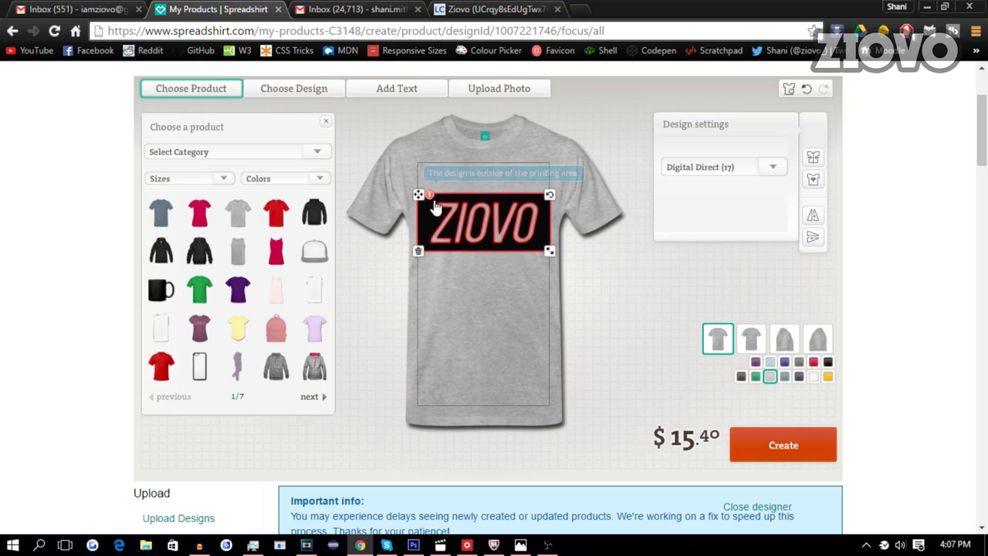
pyautogui.moveTo(550, 251); pyautogui.dragTo(544, 245)
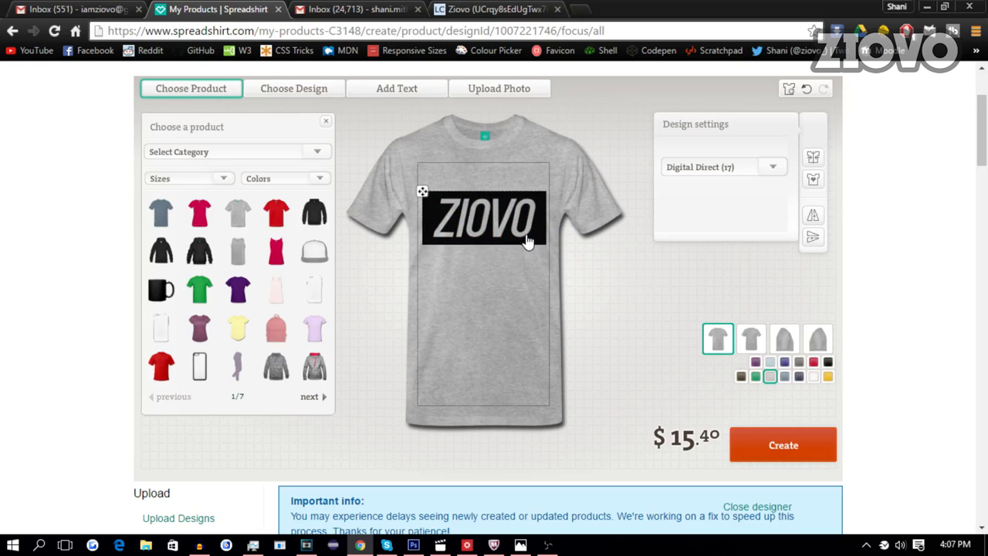
pyautogui.click(485, 219)
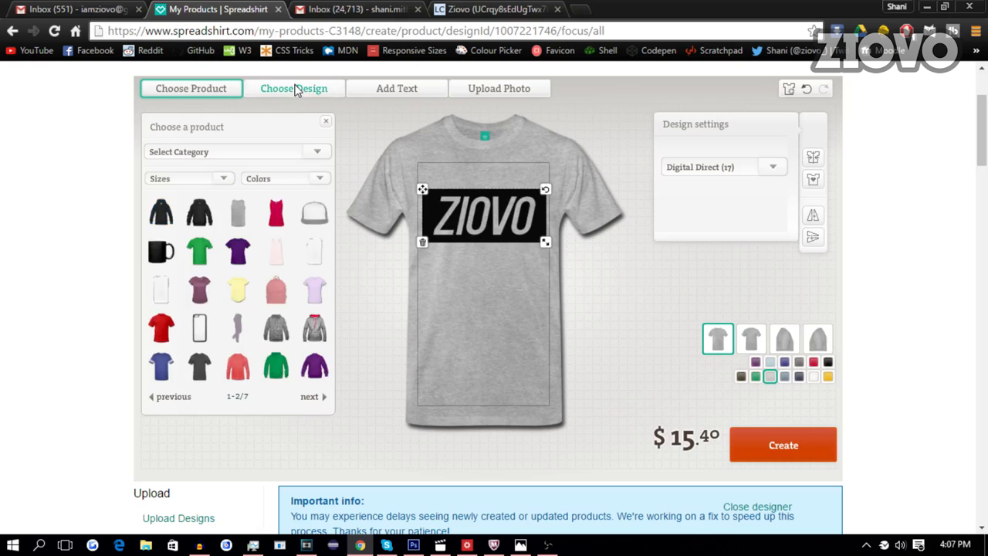
# Step: Review the Choose Design and Upload Photo options, then create the grey ZIOVO t-shirt product
pyautogui.click(293, 88)
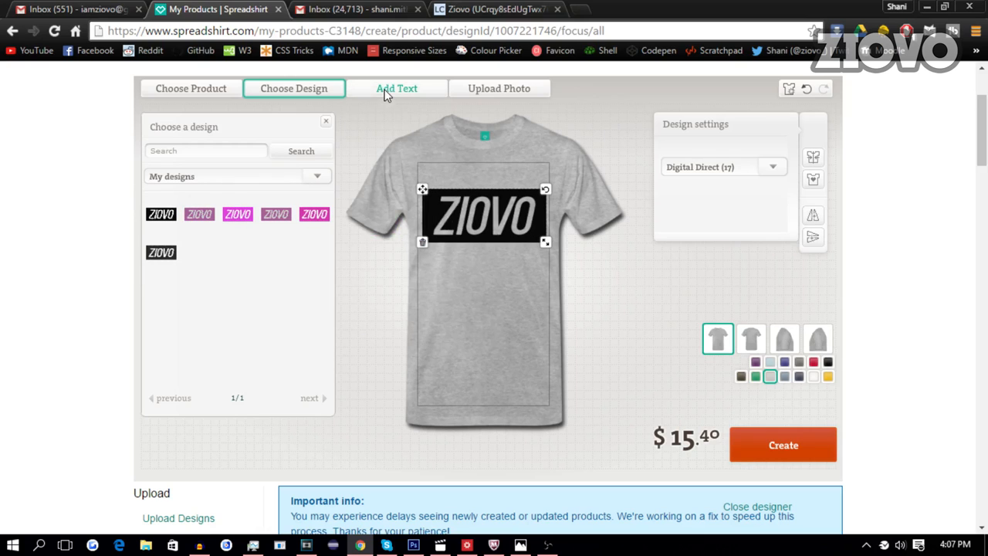
pyautogui.click(395, 88)
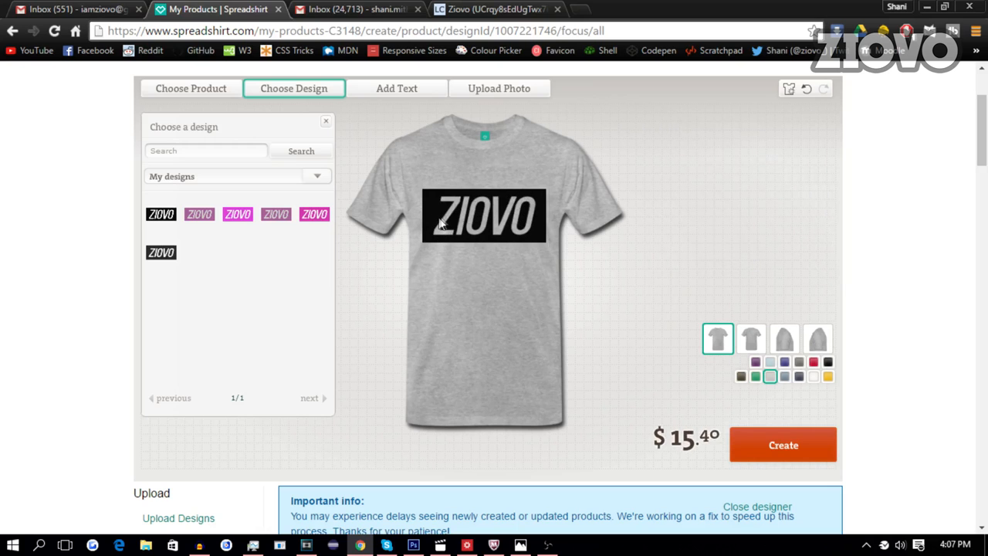
pyautogui.click(499, 88)
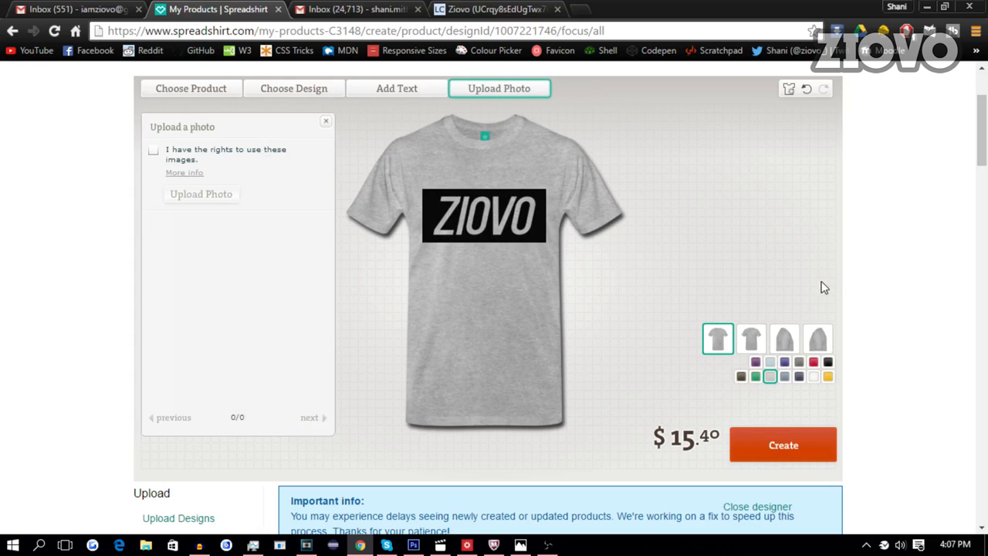
pyautogui.scroll(-3)
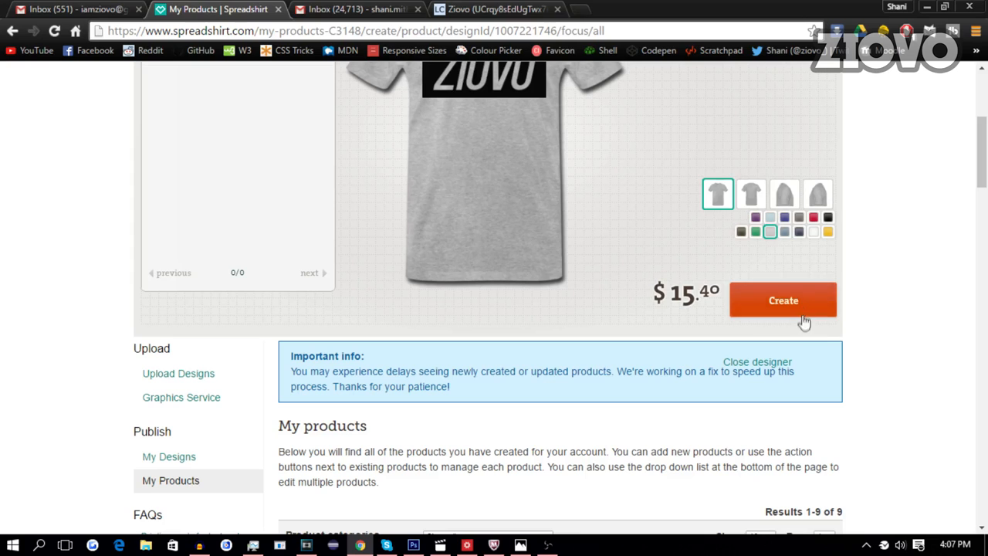
pyautogui.click(783, 299)
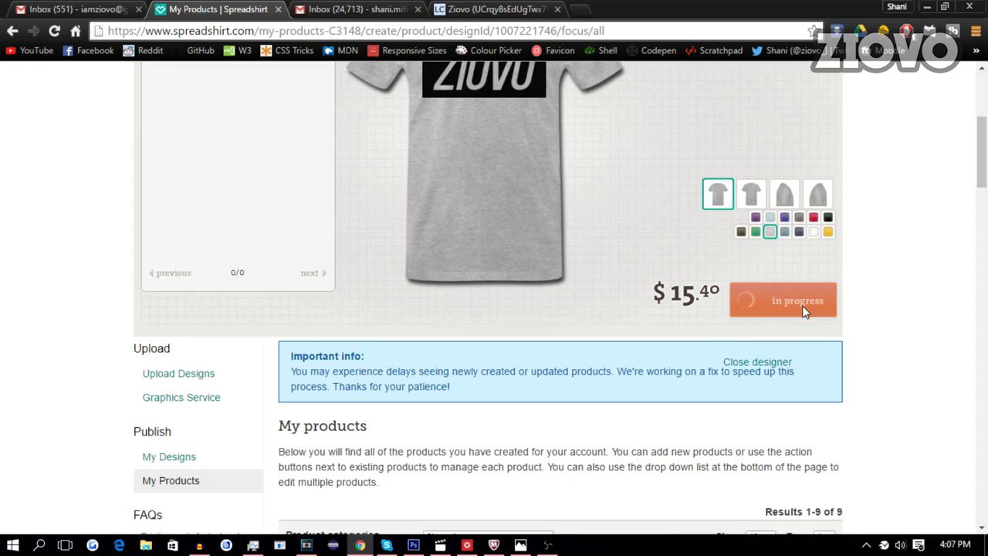
pyautogui.click(783, 300)
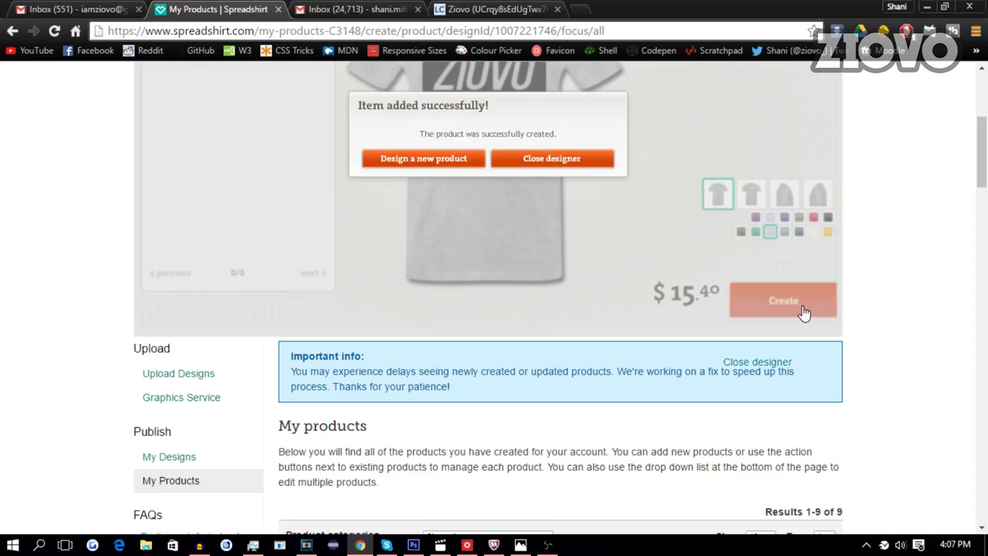
pyautogui.moveTo(985, 178)
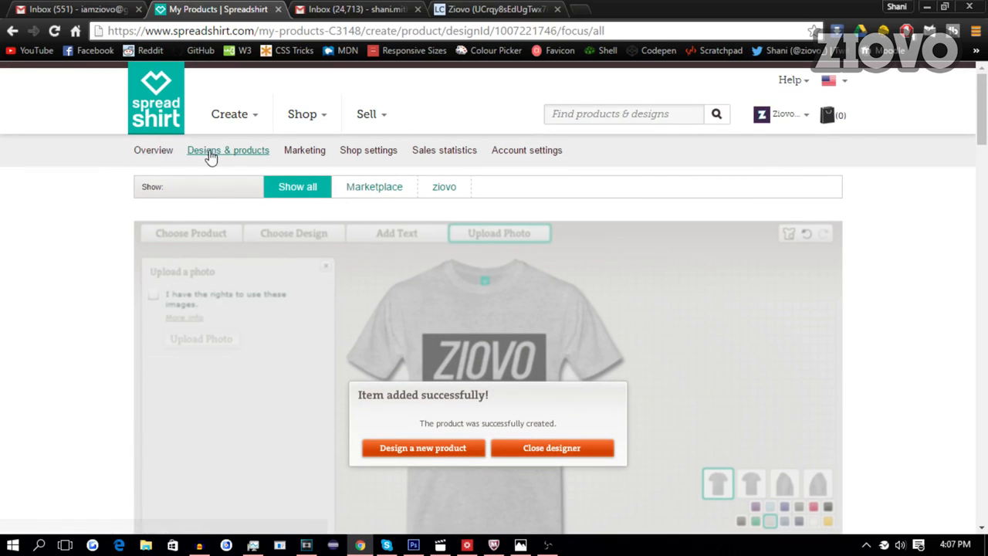
# Step: From Designs & products, add the new ZIOVO t-shirt to the shop
pyautogui.click(229, 150)
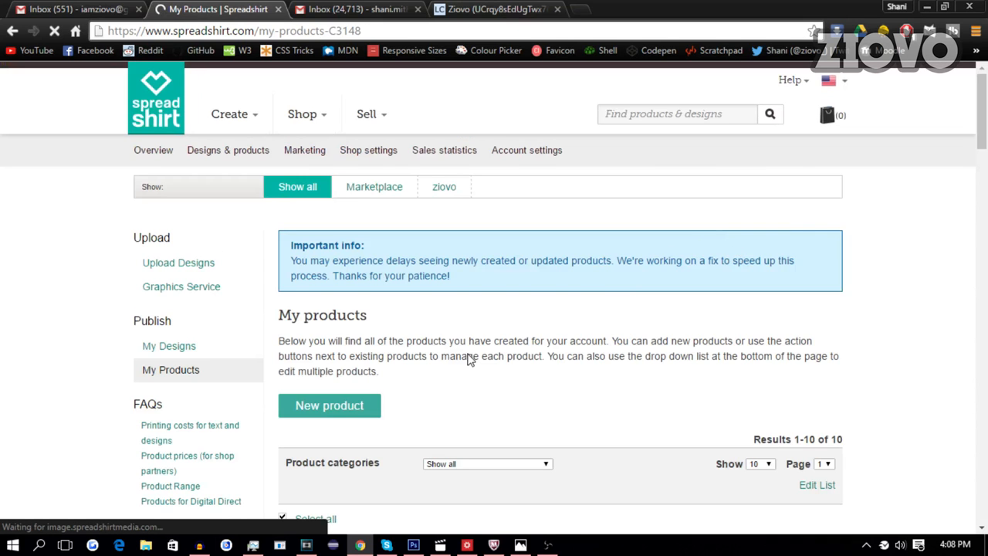
pyautogui.scroll(-3)
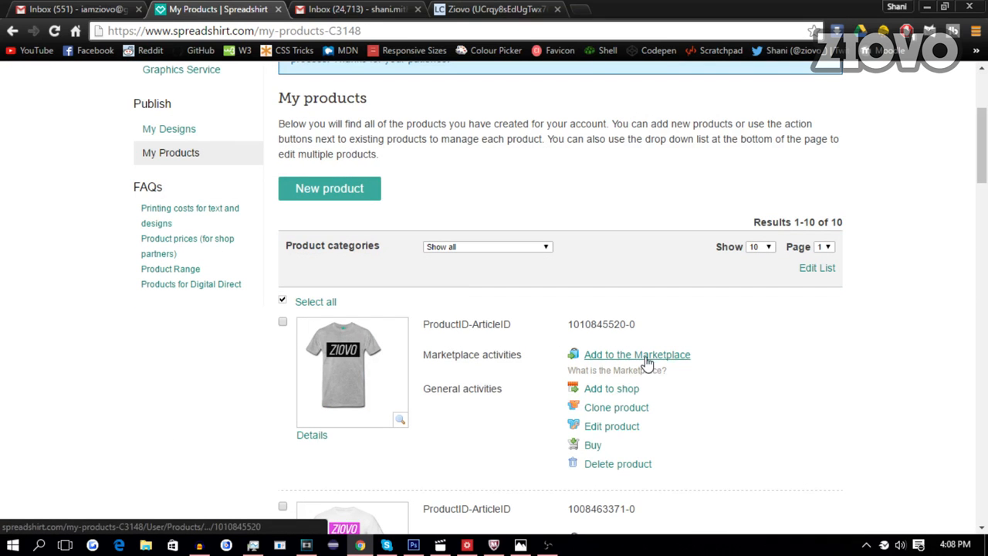
pyautogui.moveTo(611, 389)
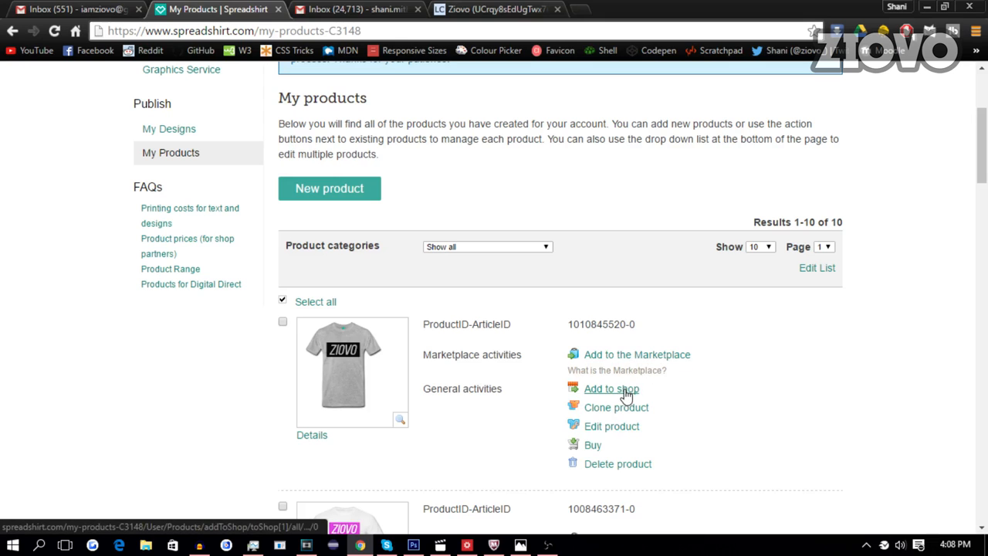
pyautogui.click(612, 389)
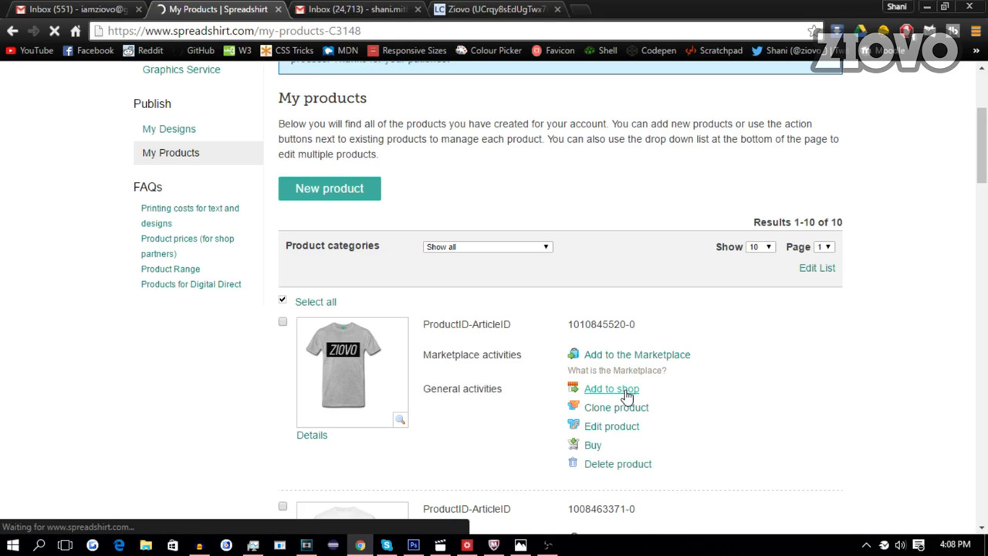
pyautogui.click(610, 389)
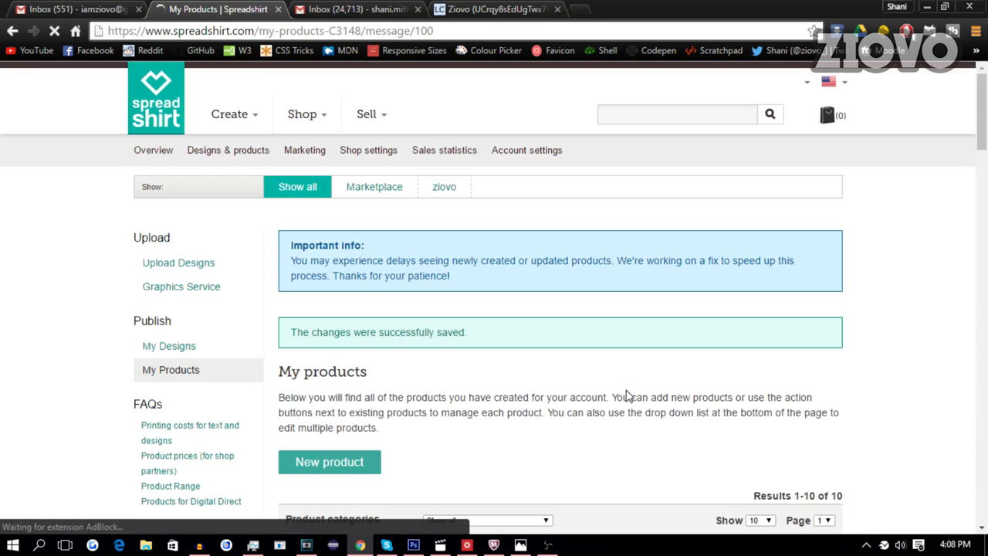
pyautogui.scroll(-3)
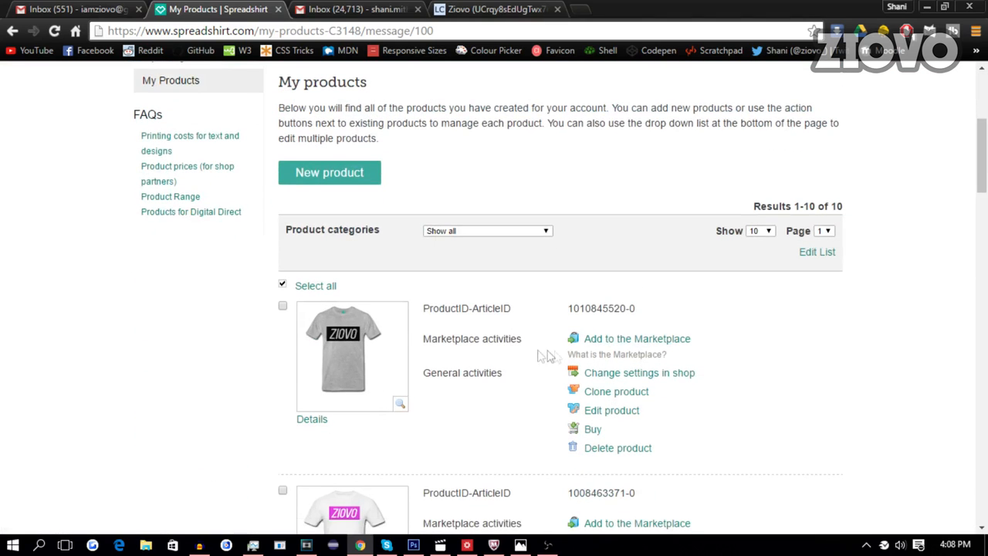